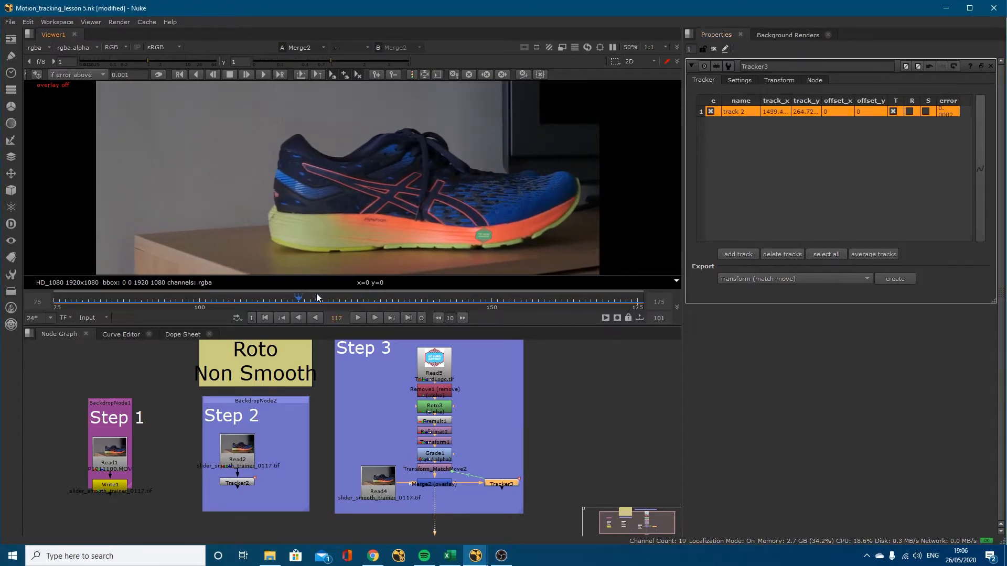
Step: Scrub the logo composite, then inspect the Step 1 Read1 and TIFF Write1 settings
{"action": "left_click_drag", "start_coordinate": [297, 297], "coordinate": [529, 298]}
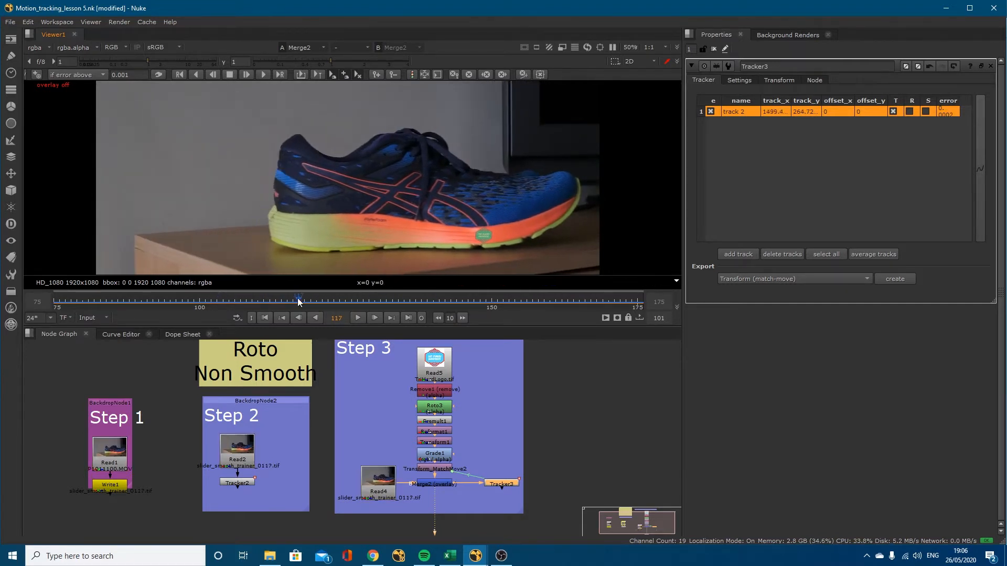
{"action": "left_click", "coordinate": [385, 297]}
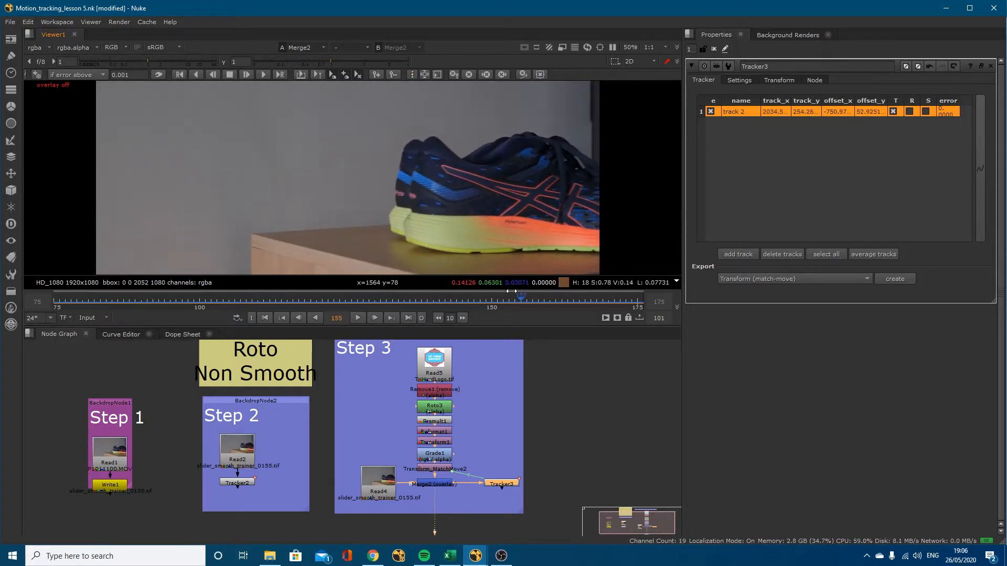
{"action": "left_click_drag", "start_coordinate": [521, 295], "coordinate": [591, 296]}
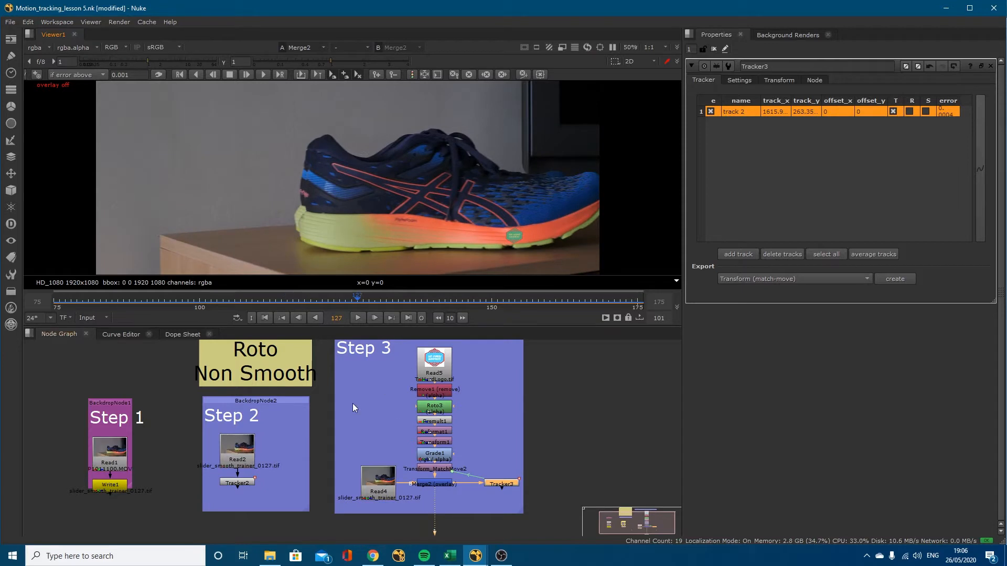
{"action": "mouse_move", "coordinate": [54, 308]}
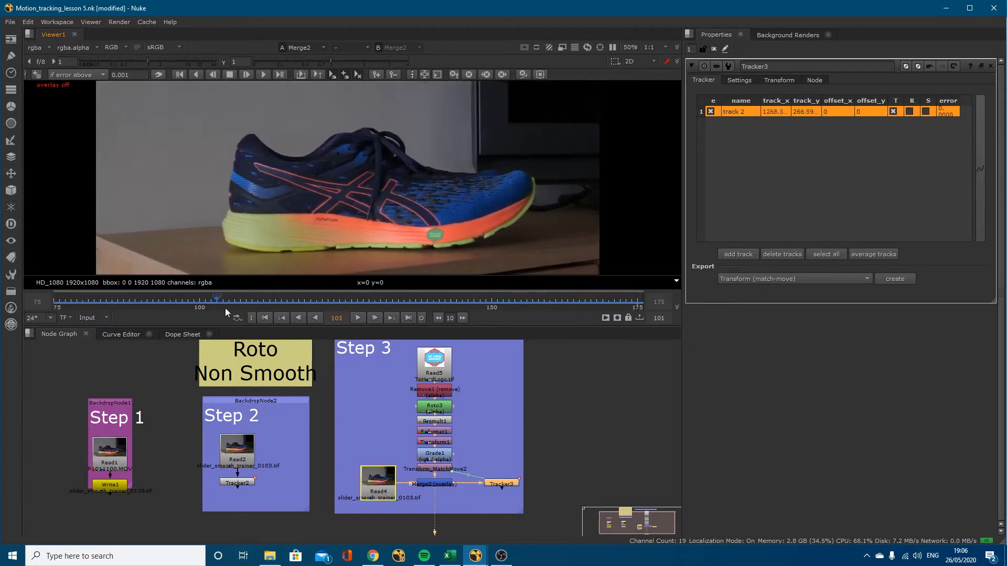
{"action": "left_click_drag", "start_coordinate": [217, 297], "coordinate": [596, 297]}
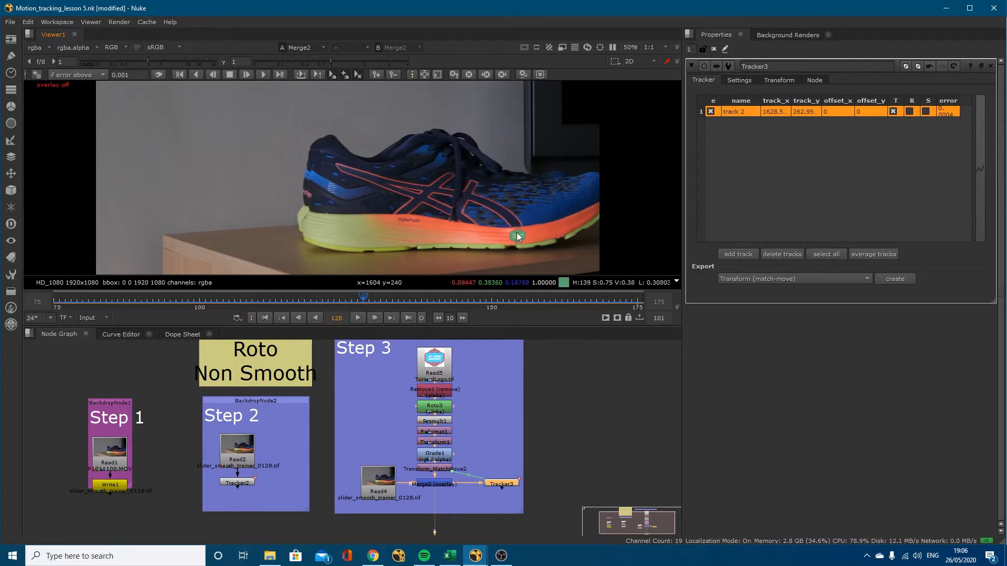
{"action": "mouse_move", "coordinate": [520, 234]}
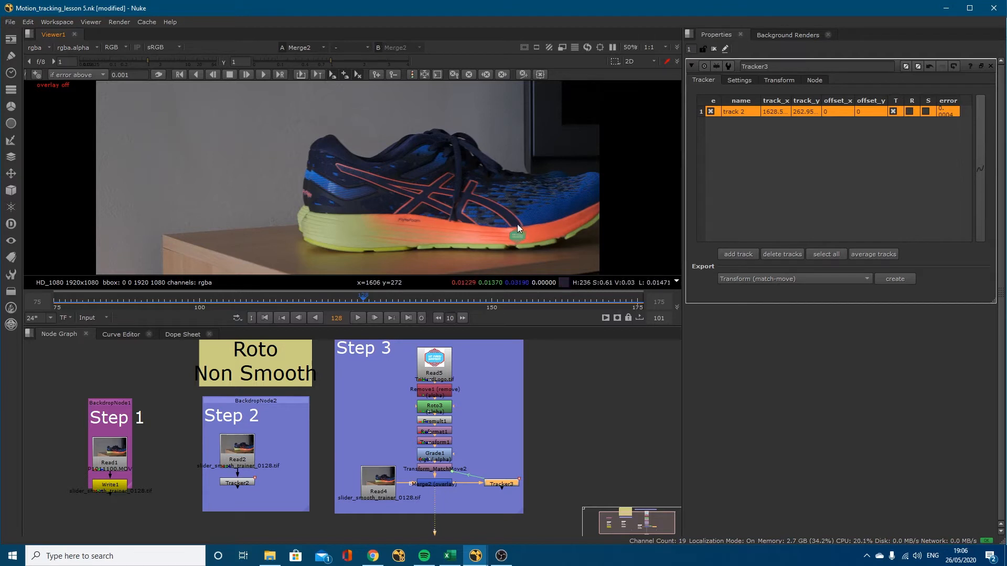
{"action": "mouse_move", "coordinate": [335, 177]}
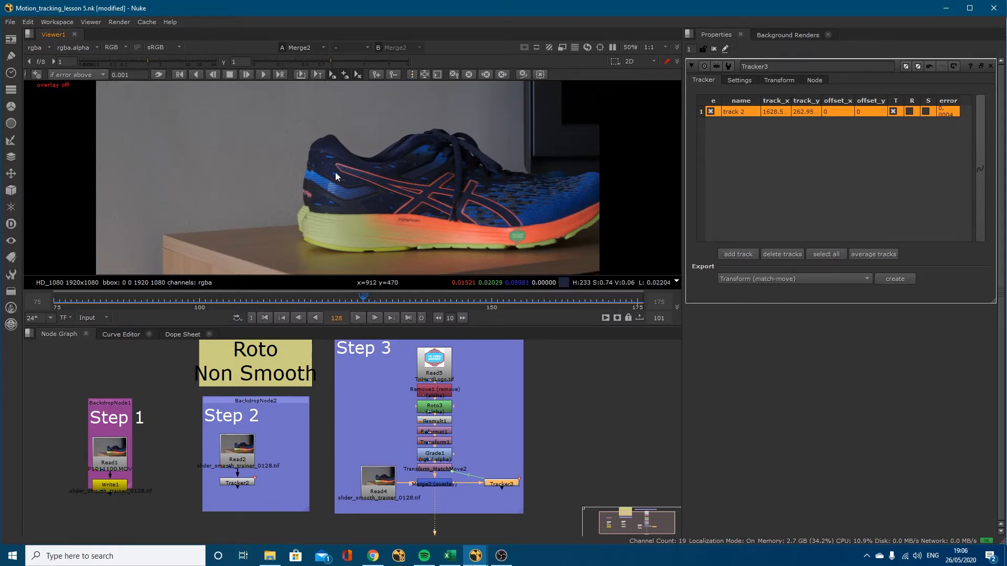
{"action": "mouse_move", "coordinate": [332, 177]}
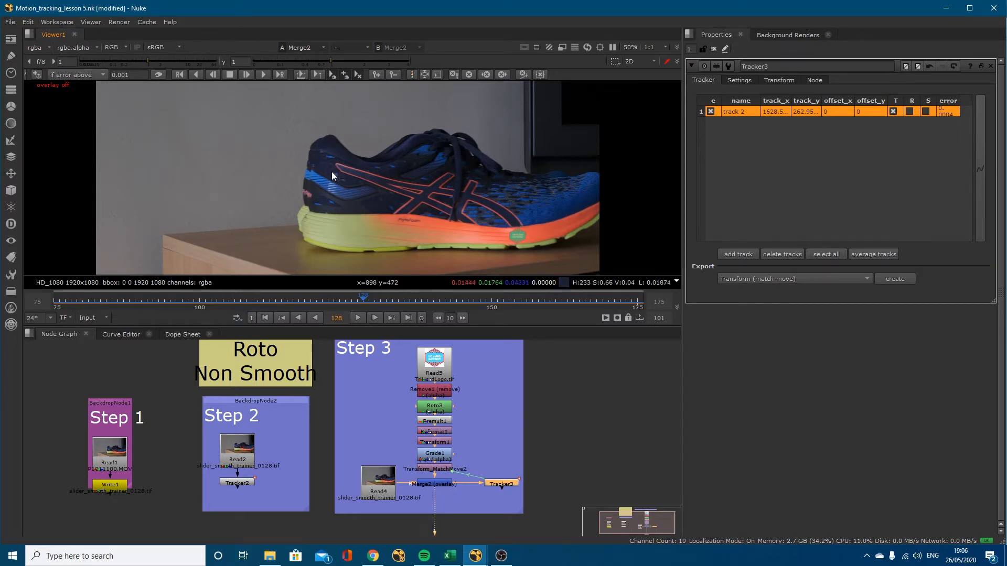
{"action": "mouse_move", "coordinate": [369, 228]}
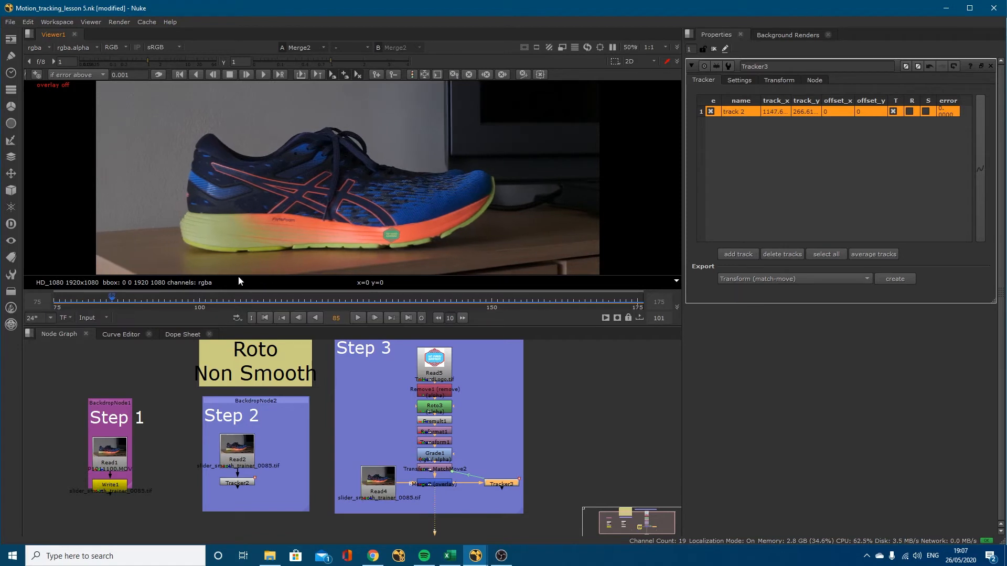
{"action": "mouse_move", "coordinate": [198, 181]}
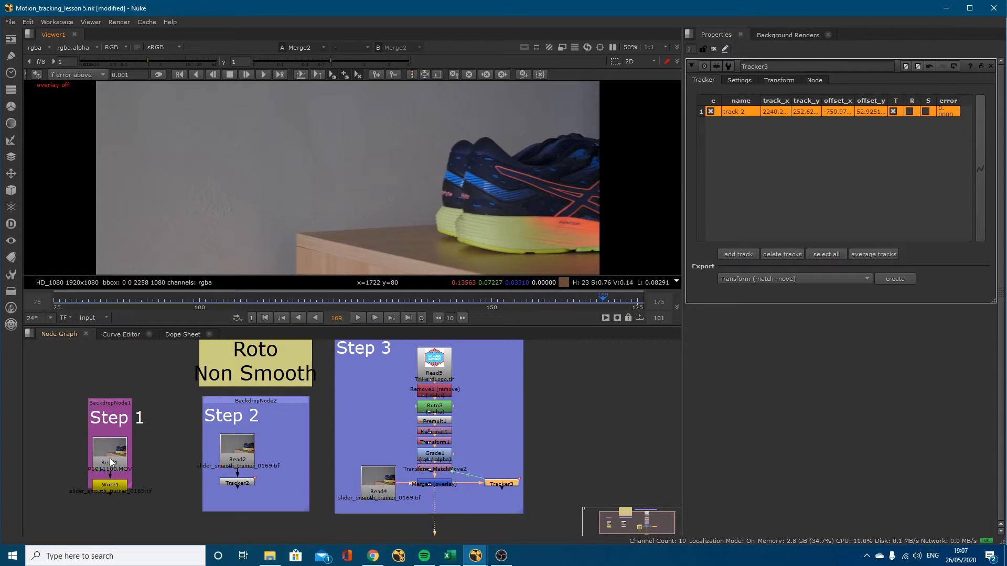
{"action": "left_click", "coordinate": [109, 449]}
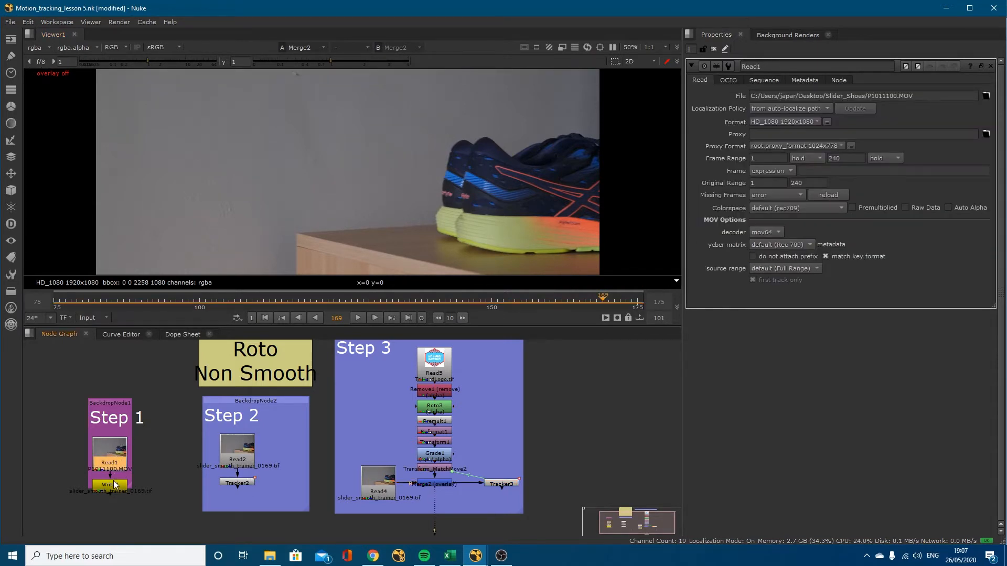
{"action": "left_click", "coordinate": [109, 484]}
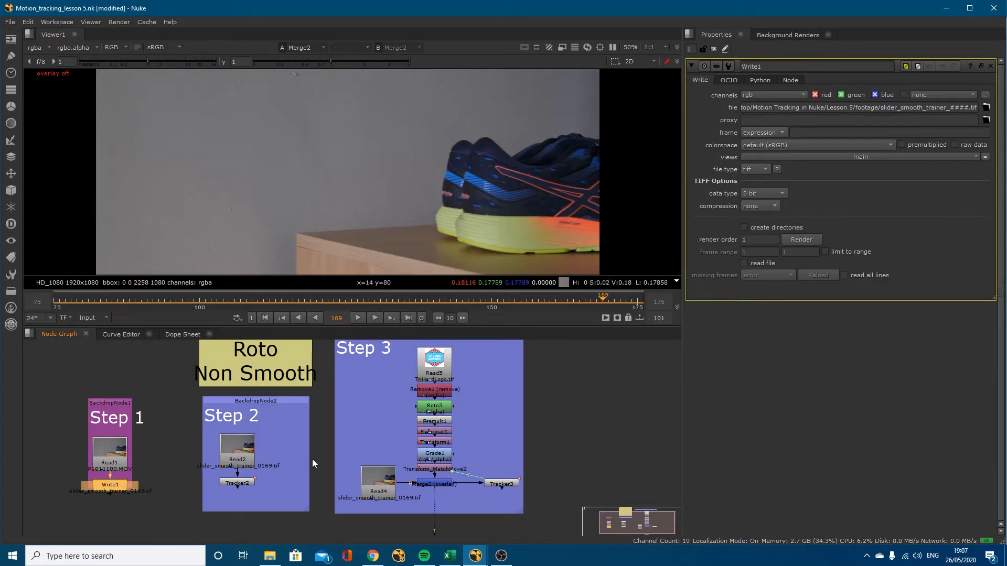
{"action": "mouse_move", "coordinate": [761, 178]}
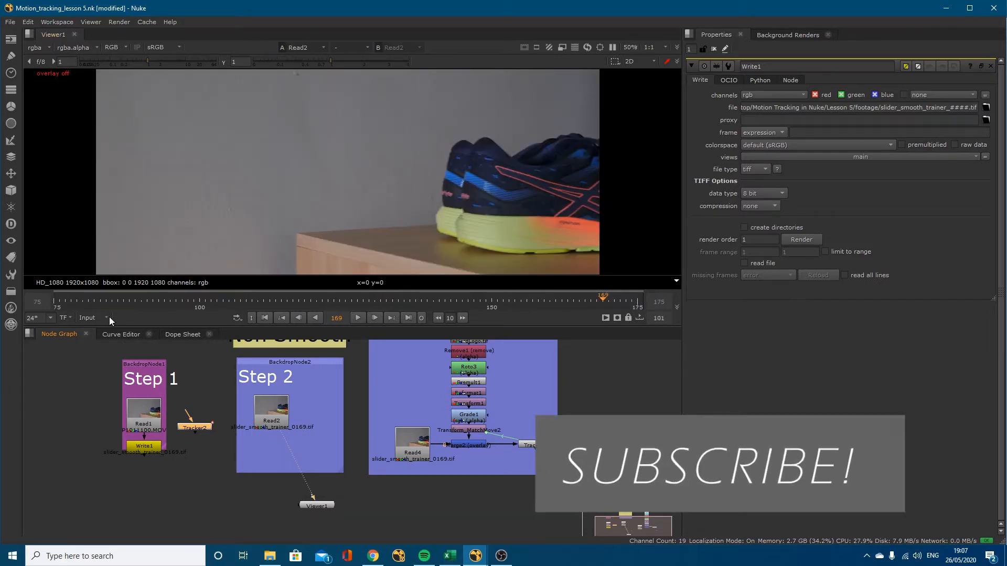
Step: Check the timeline frame range choices, leaving the range on Input
{"action": "left_click", "coordinate": [93, 317]}
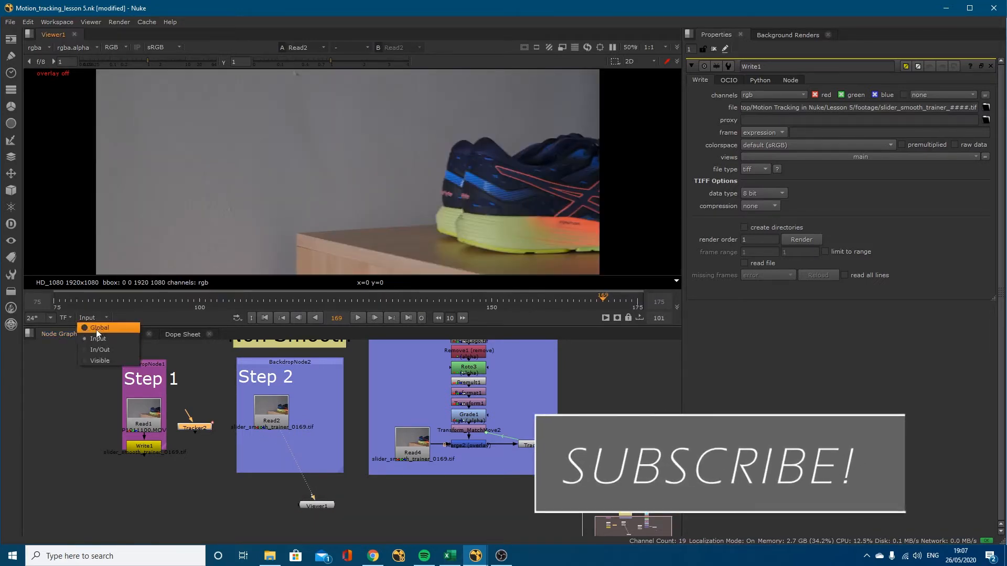
{"action": "left_click", "coordinate": [270, 414]}
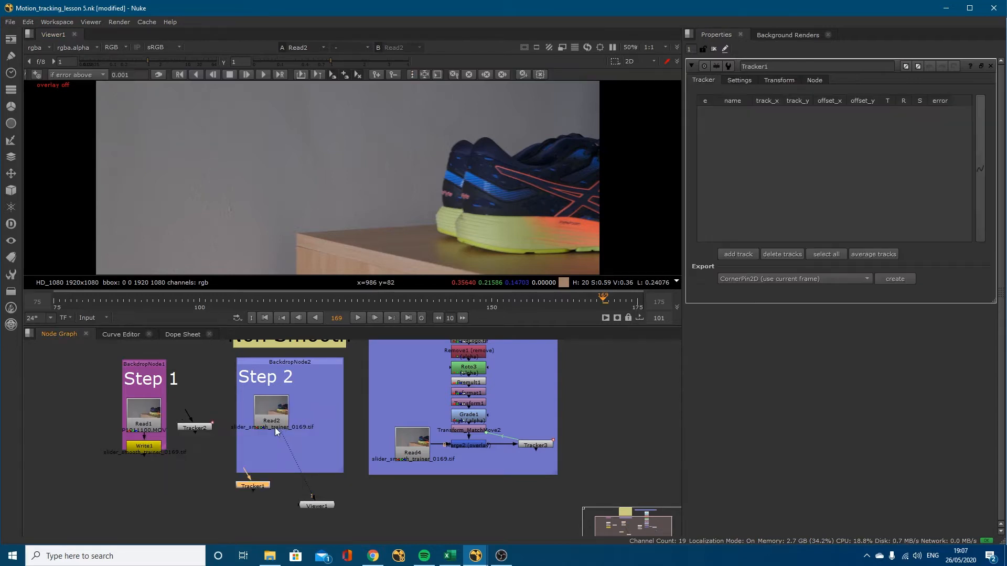
Step: Attach Tracker1 beneath the Step 2 footage and go back to frame 100
{"action": "left_click", "coordinate": [265, 440]}
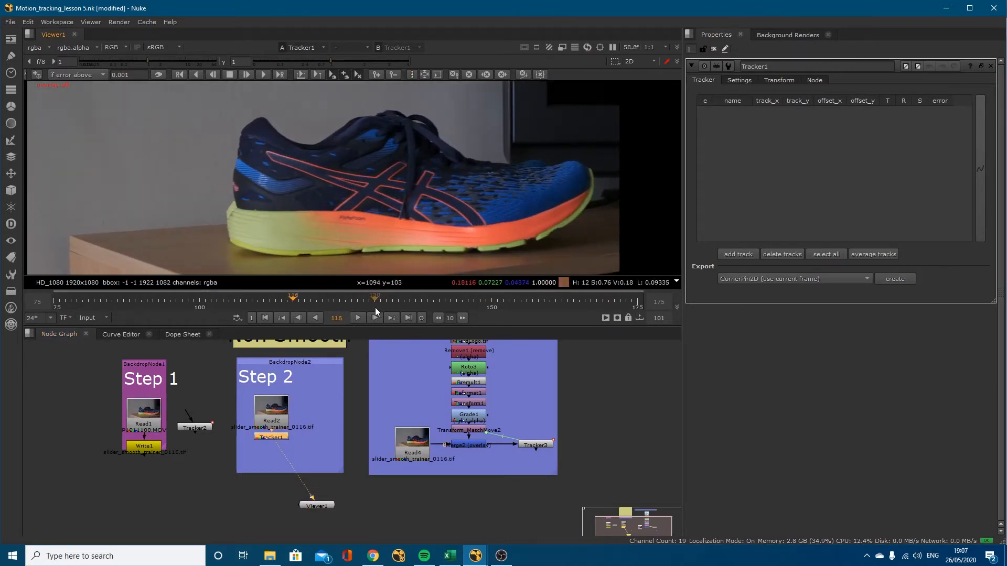
{"action": "left_click", "coordinate": [199, 302]}
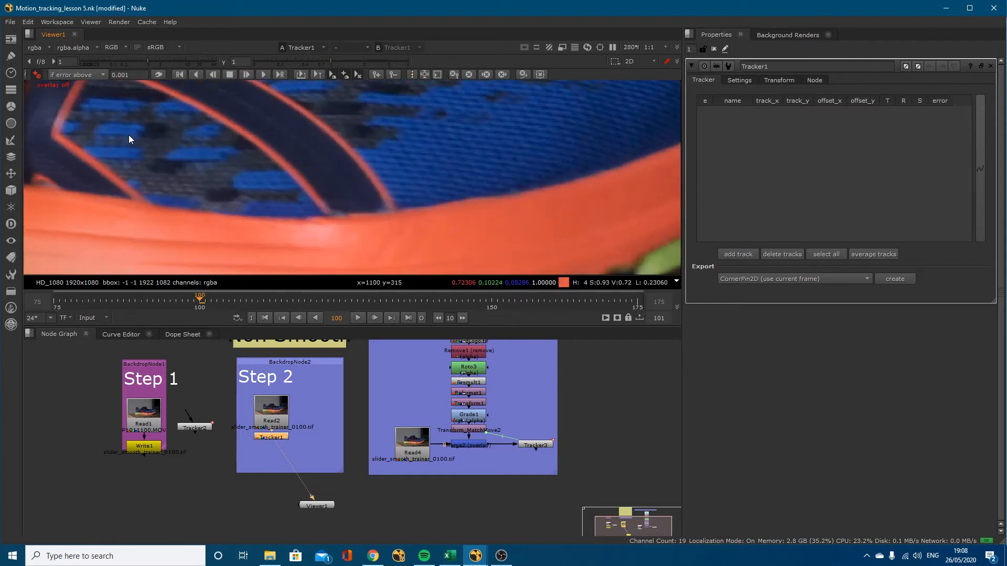
{"action": "mouse_move", "coordinate": [399, 212]}
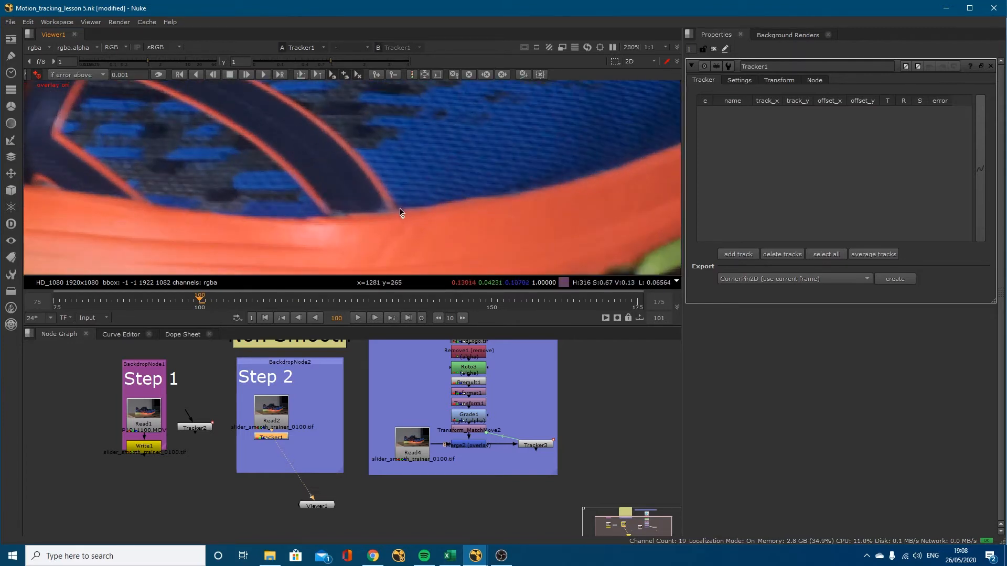
Step: Place track 1 on the sole's orange edge at frame 100
{"action": "left_click", "coordinate": [737, 254]}
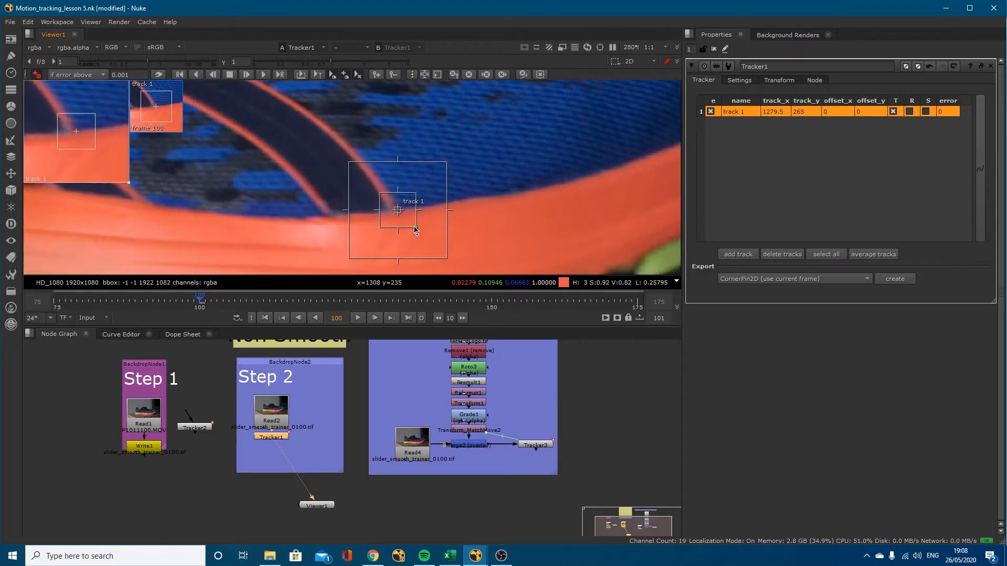
{"action": "scroll", "scroll_direction": "down", "scroll_amount": 3}
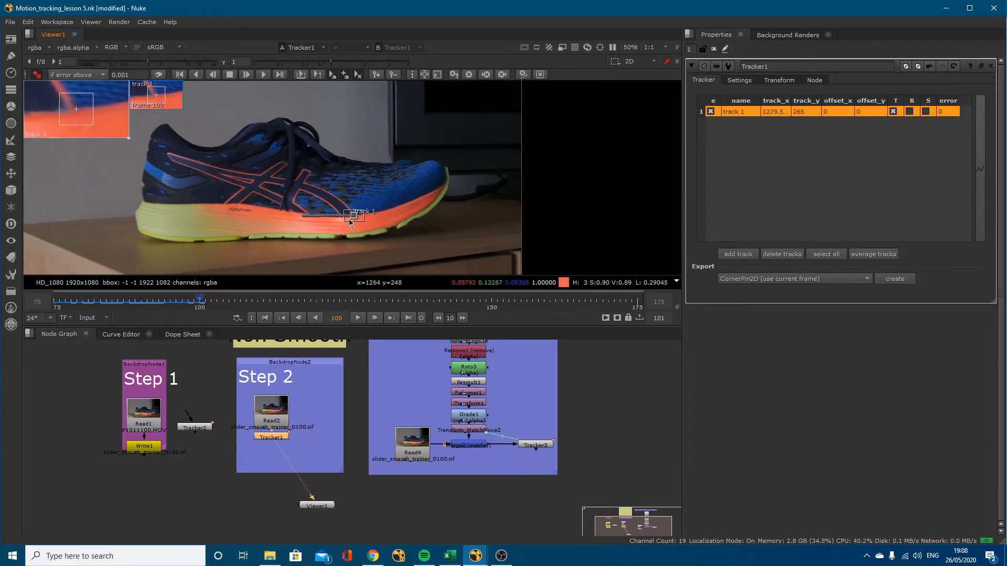
{"action": "mouse_move", "coordinate": [294, 123]}
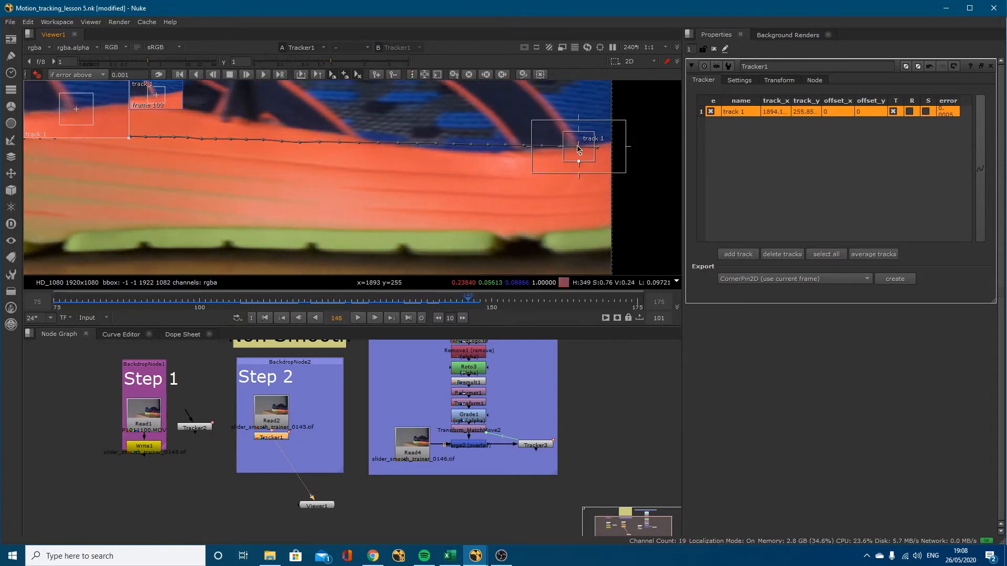
{"action": "left_click", "coordinate": [375, 317]}
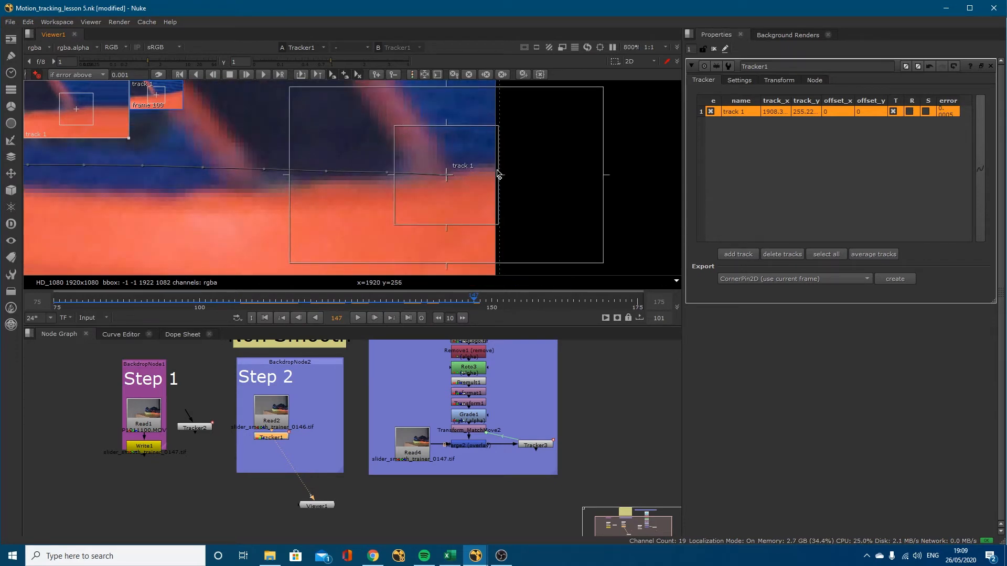
{"action": "mouse_move", "coordinate": [500, 150]}
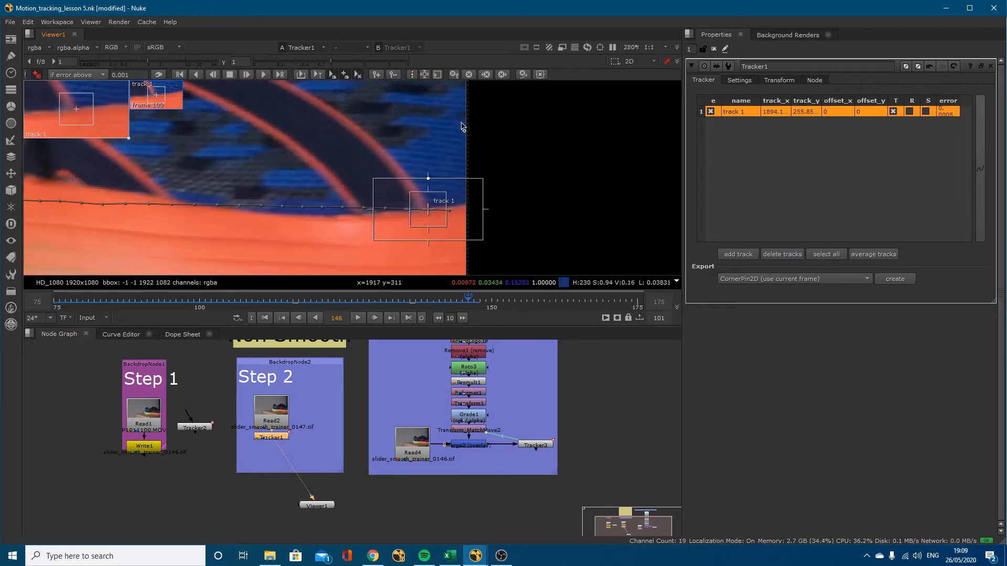
{"action": "mouse_move", "coordinate": [502, 75]}
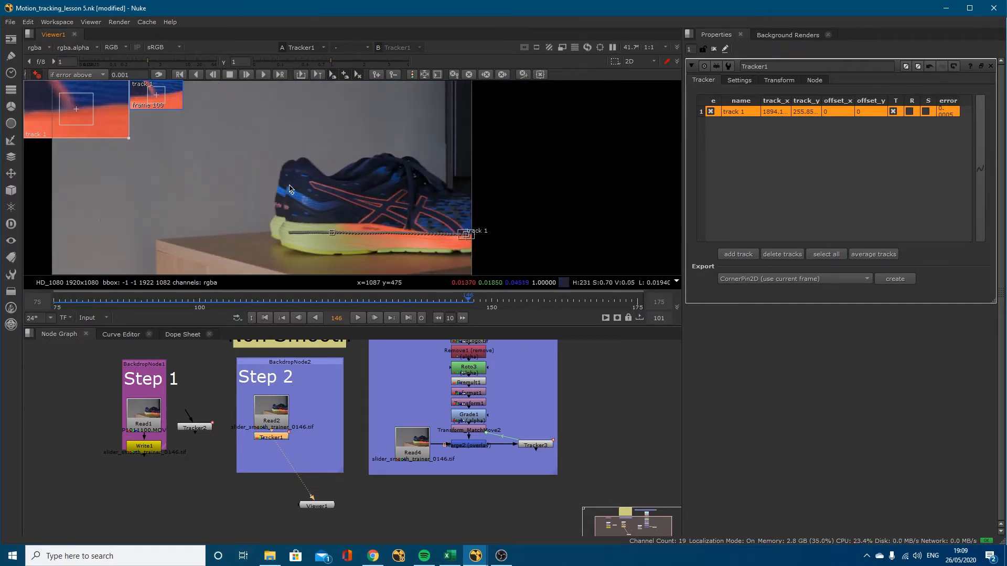
{"action": "mouse_move", "coordinate": [368, 191]}
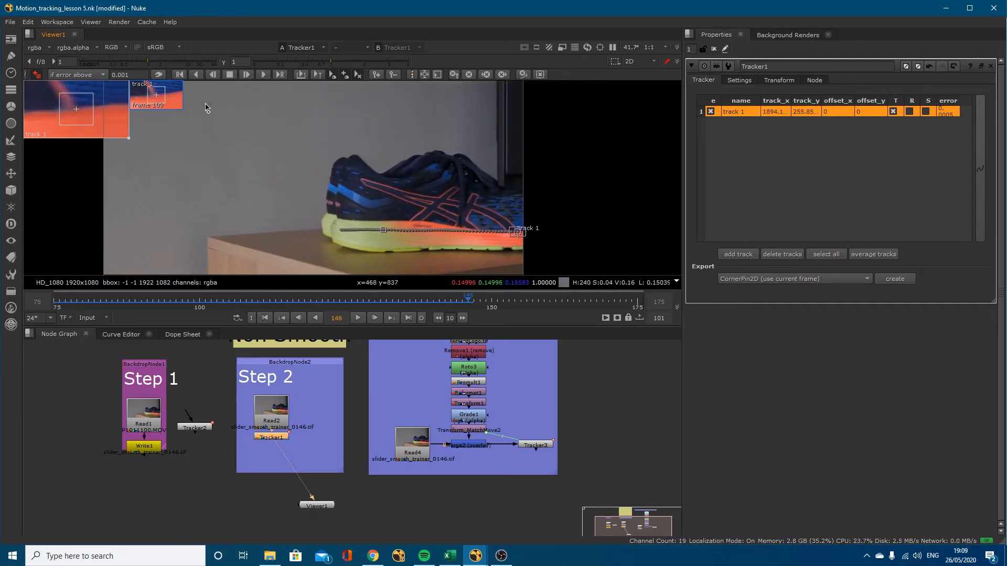
{"action": "mouse_move", "coordinate": [306, 130]}
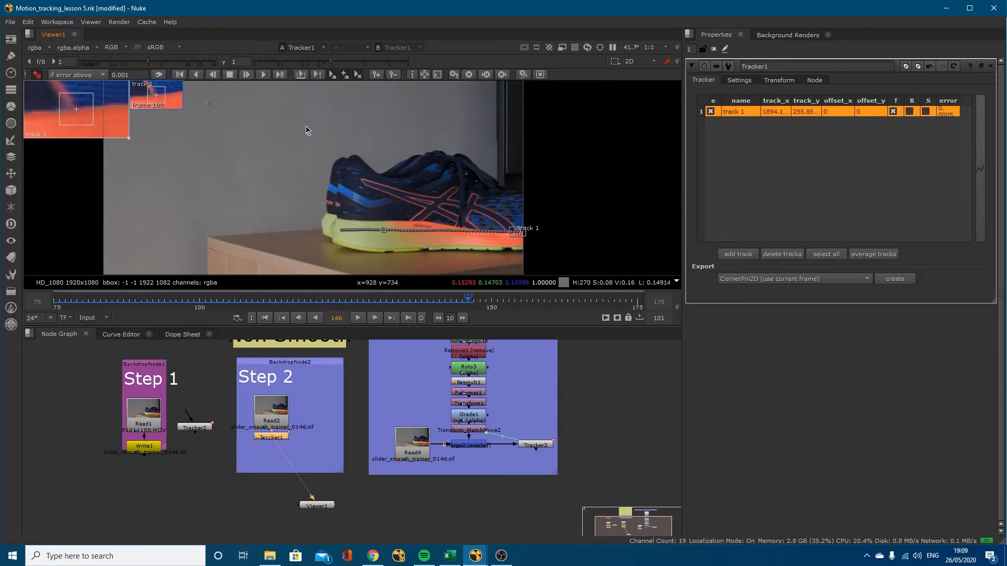
{"action": "mouse_move", "coordinate": [539, 239]}
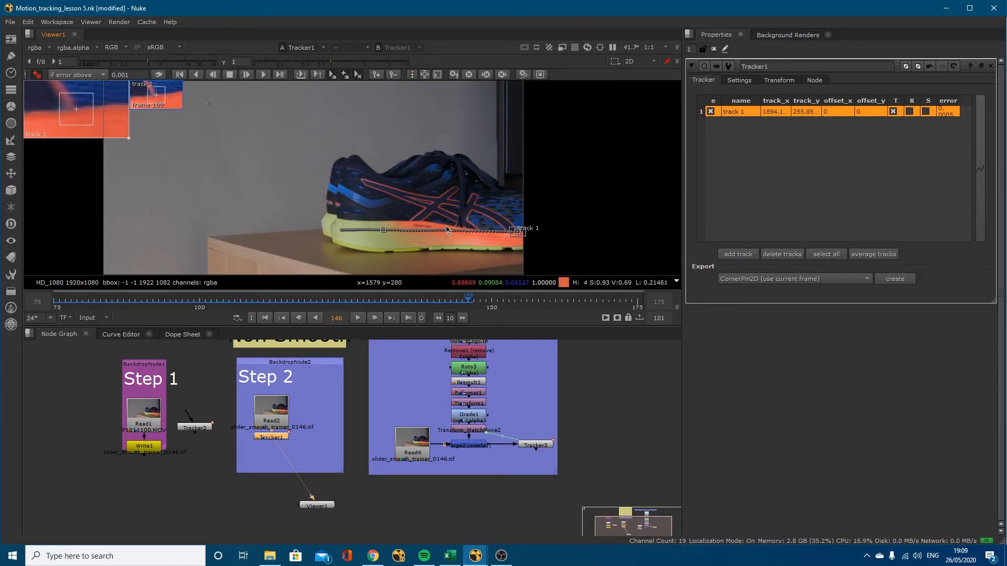
{"action": "mouse_move", "coordinate": [386, 222]}
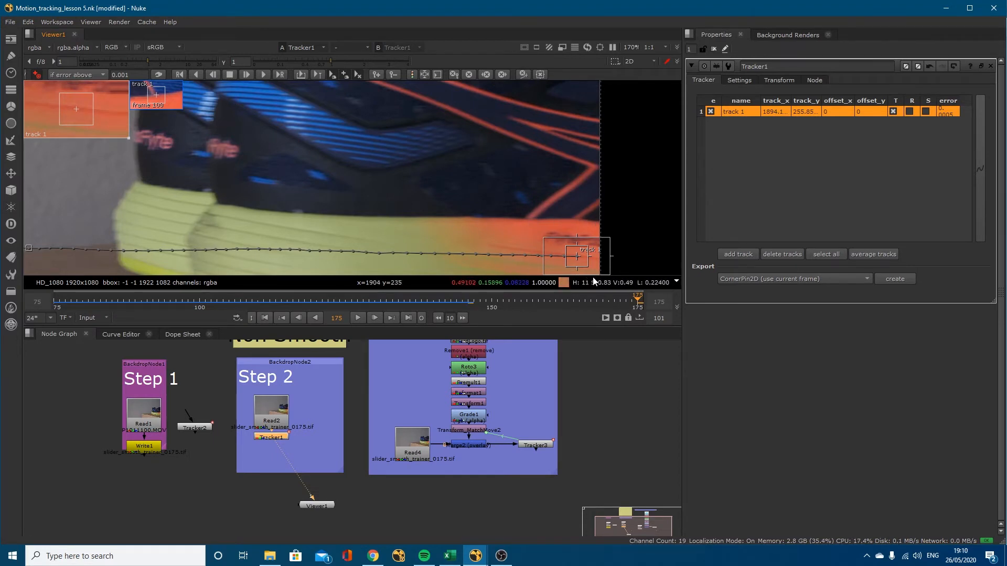
Step: Review the track, then drag track 1's offset onto the orange sole (about −438, 50)
{"action": "left_click_drag", "start_coordinate": [636, 301], "coordinate": [474, 300]}
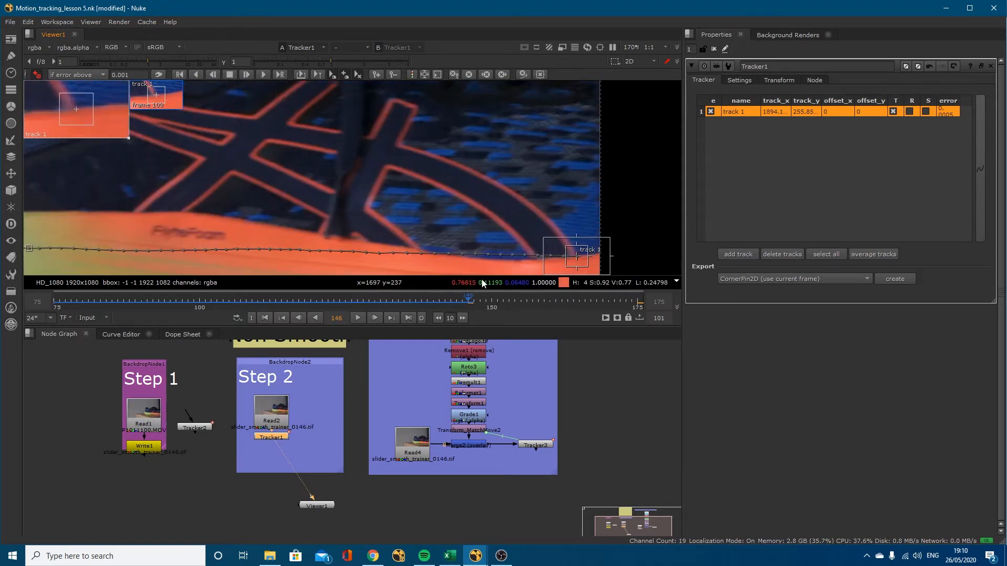
{"action": "left_click_drag", "start_coordinate": [467, 297], "coordinate": [504, 297]}
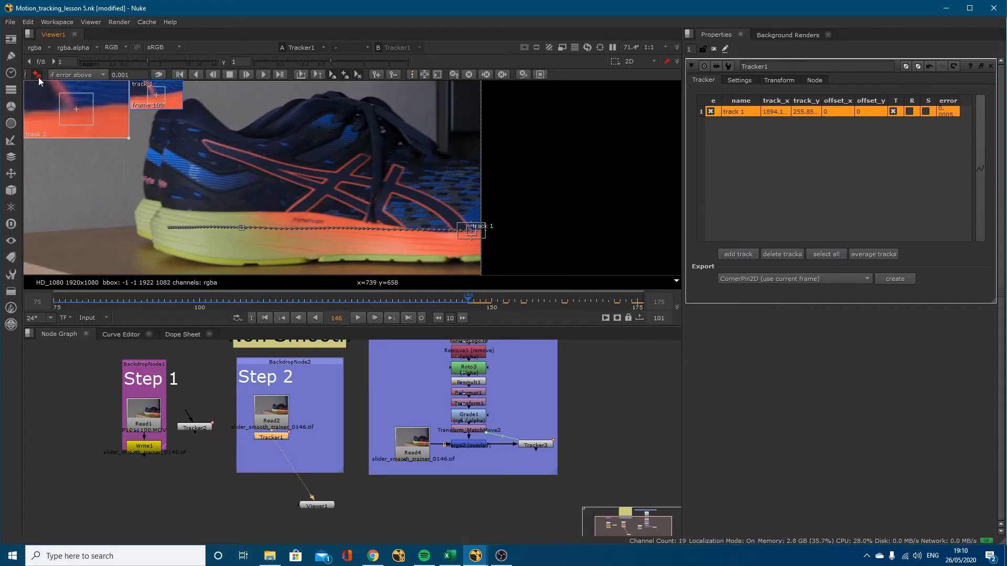
{"action": "mouse_move", "coordinate": [36, 75]}
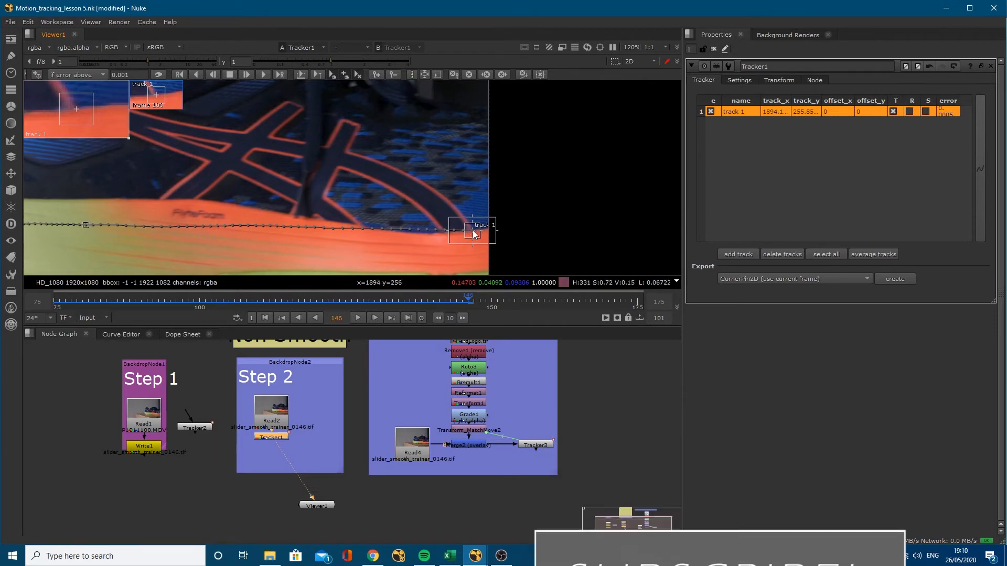
{"action": "left_click_drag", "start_coordinate": [472, 232], "coordinate": [411, 202]}
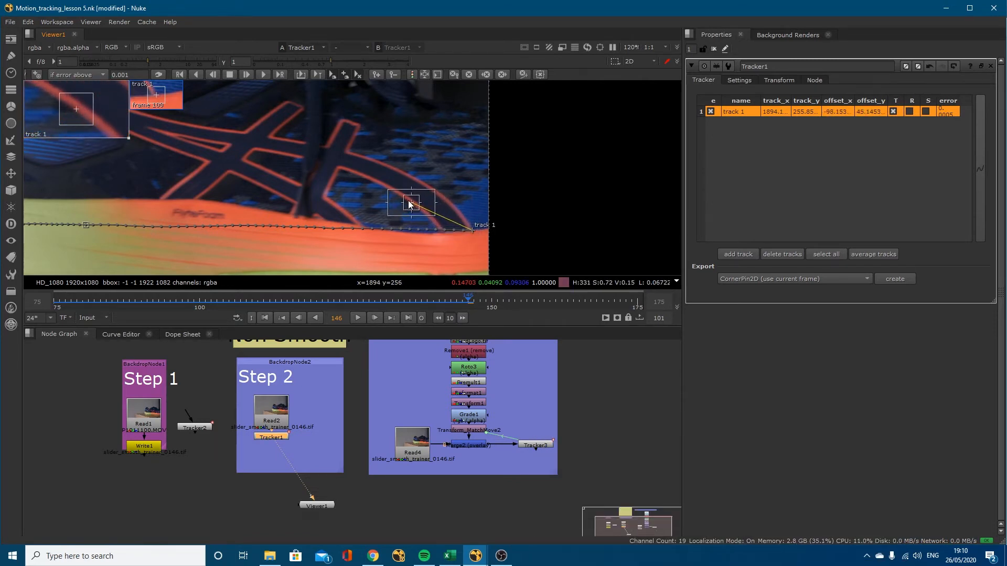
{"action": "left_click_drag", "start_coordinate": [411, 203], "coordinate": [284, 153]}
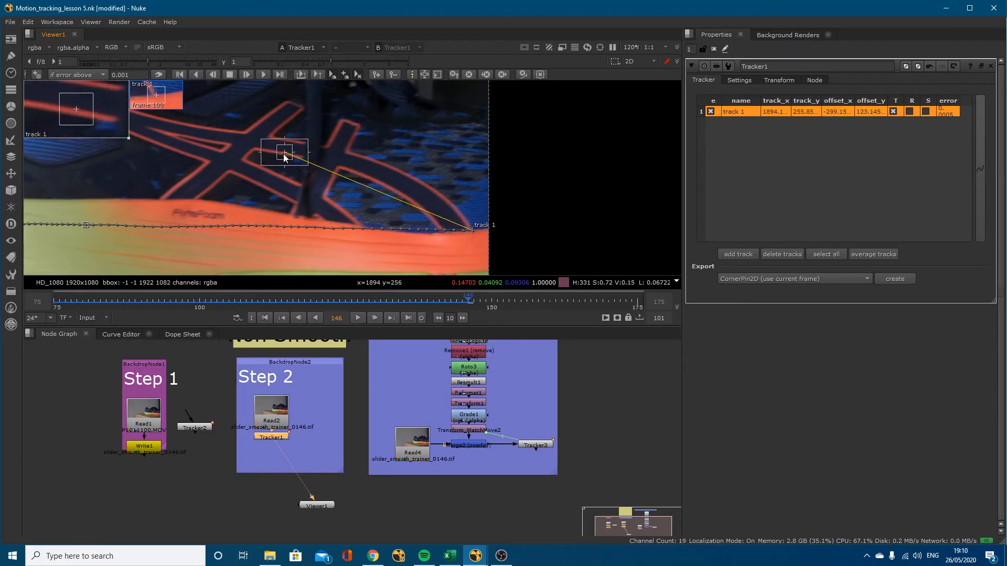
{"action": "left_click_drag", "start_coordinate": [283, 152], "coordinate": [251, 186]}
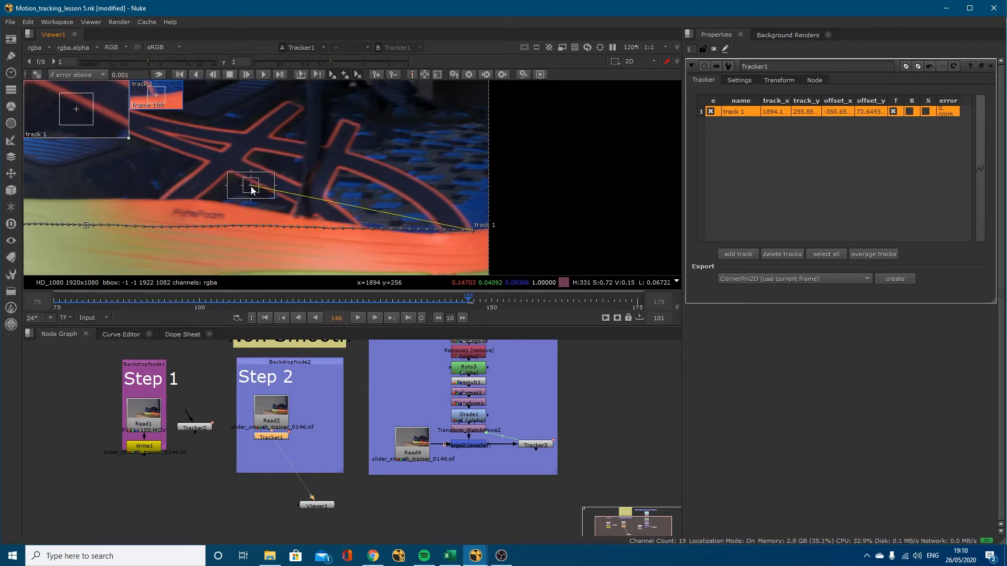
{"action": "left_click_drag", "start_coordinate": [250, 185], "coordinate": [469, 221]}
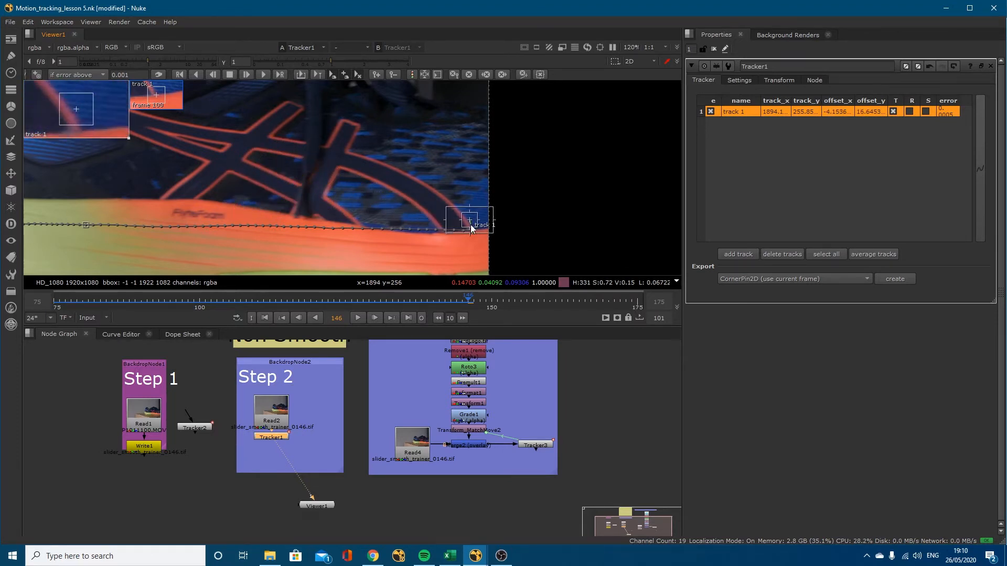
{"action": "left_click_drag", "start_coordinate": [469, 221], "coordinate": [234, 193]}
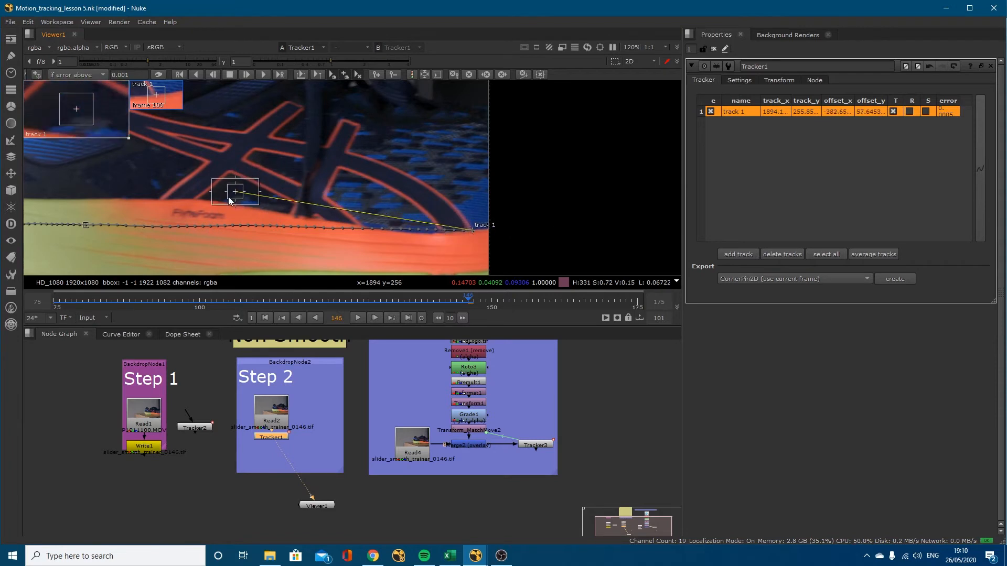
{"action": "left_click_drag", "start_coordinate": [235, 192], "coordinate": [217, 191]}
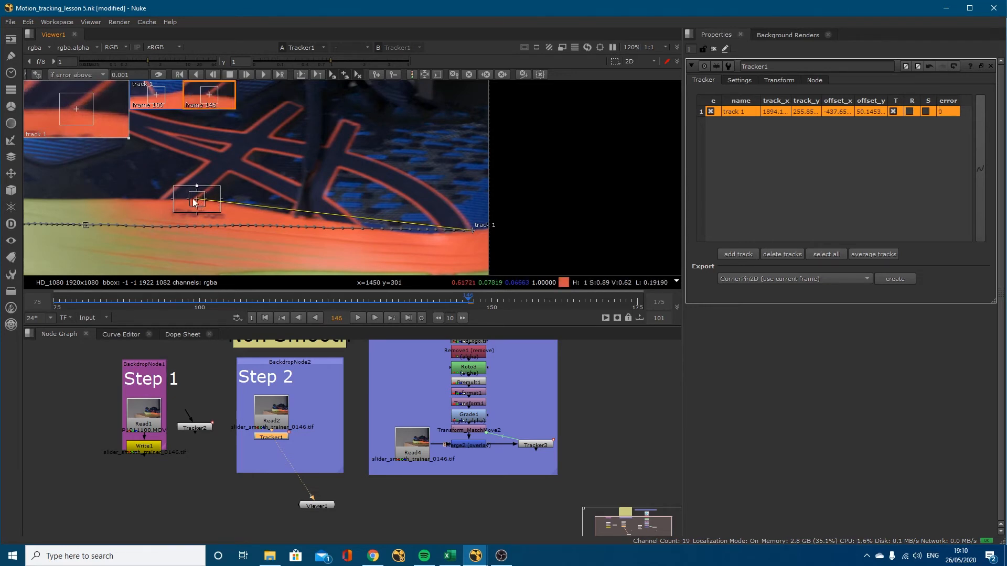
{"action": "mouse_move", "coordinate": [471, 235]}
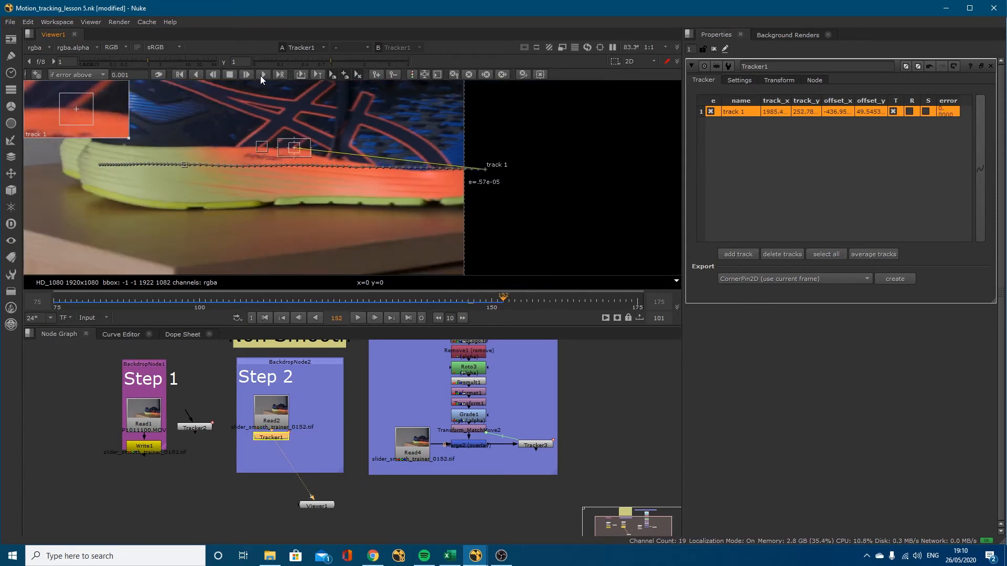
Step: Track the offset track 1 forward through to frame 156
{"action": "left_click", "coordinate": [262, 75]}
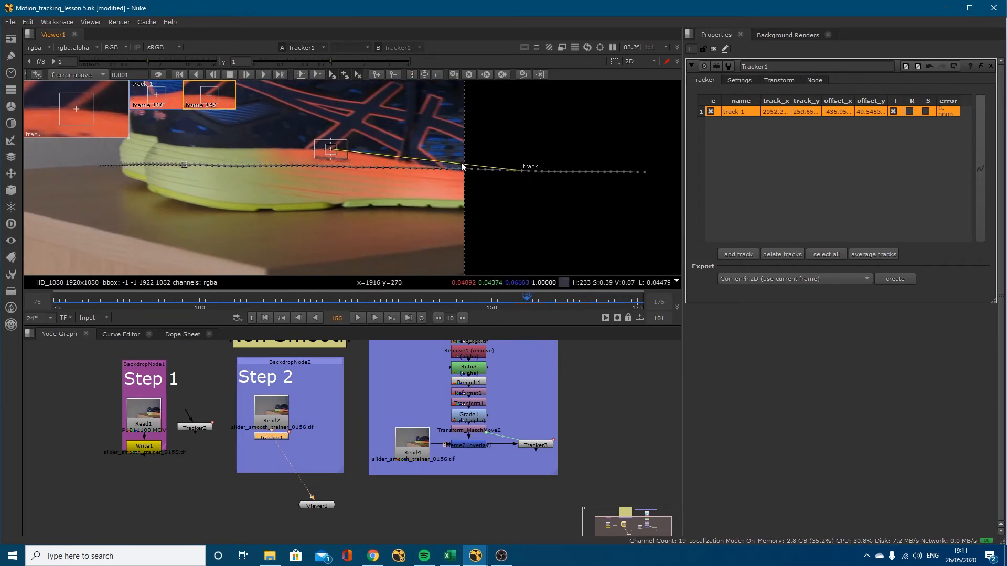
{"action": "mouse_move", "coordinate": [571, 180]}
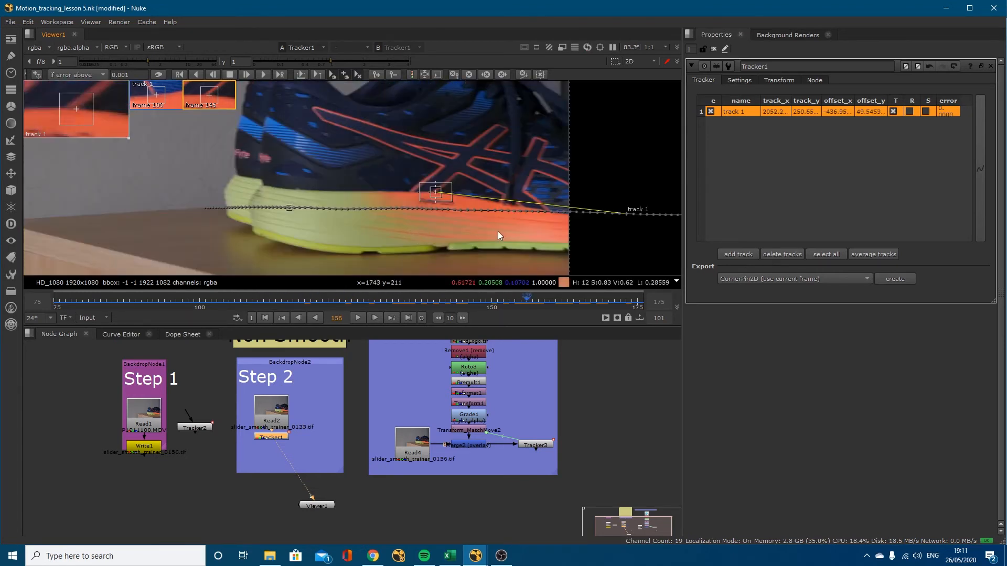
{"action": "left_click", "coordinate": [794, 278]}
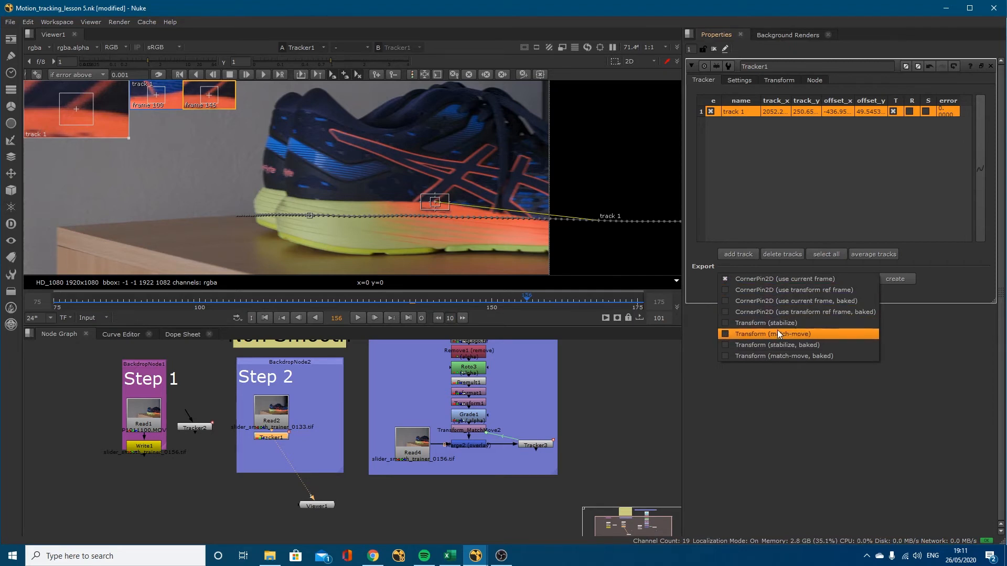
Step: Export track 1 as a Transform (match-move) node, Transform_MatchMove1
{"action": "left_click", "coordinate": [774, 334]}
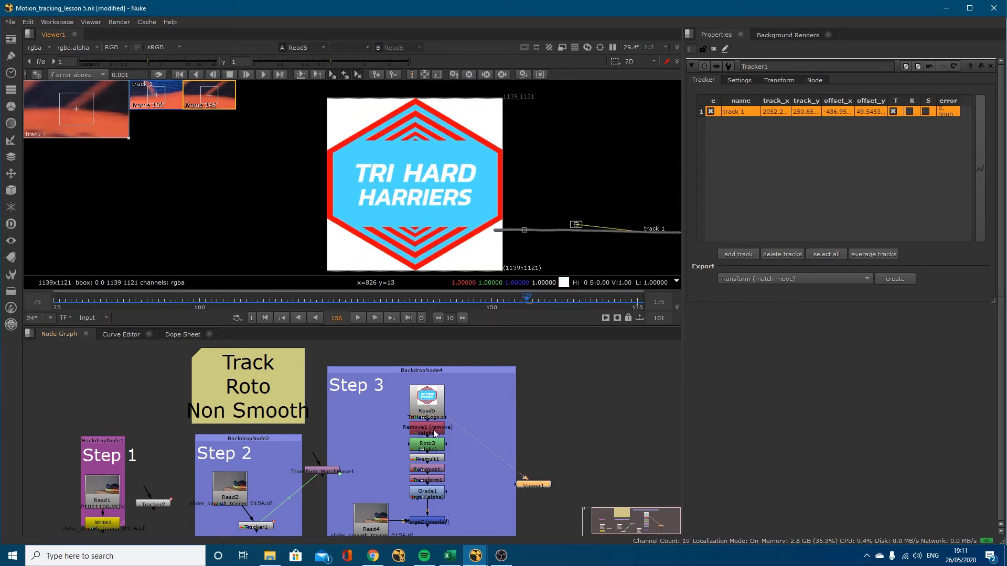
{"action": "mouse_move", "coordinate": [459, 412]}
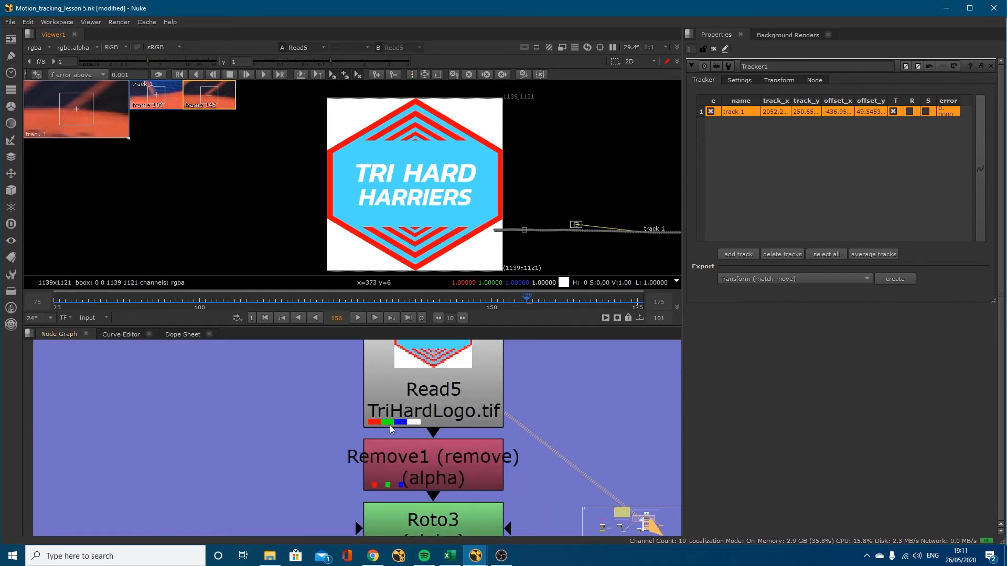
{"action": "mouse_move", "coordinate": [428, 193]}
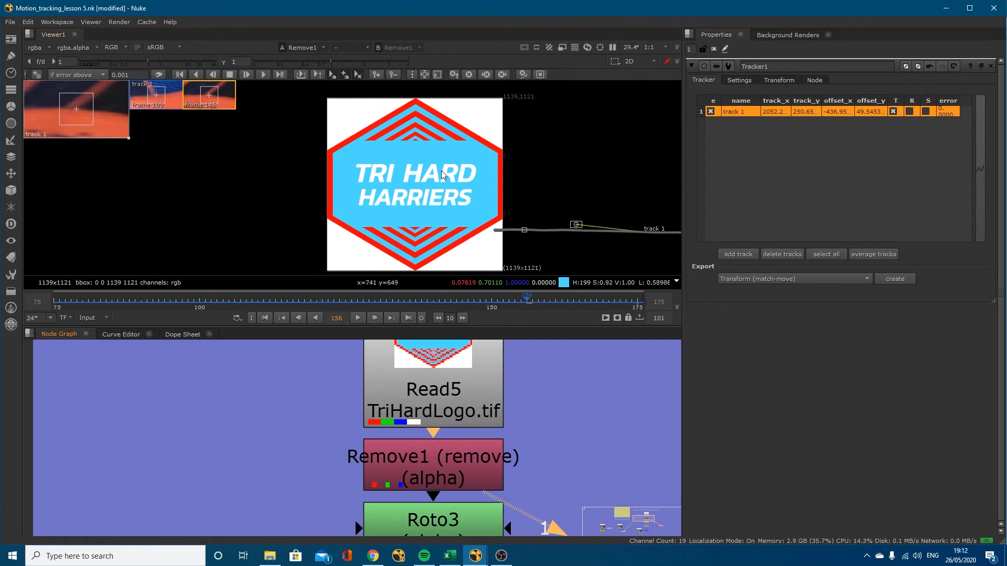
Step: Inspect Remove1's alpha removal settings and view Roto3's hexagon matte
{"action": "left_click", "coordinate": [433, 465]}
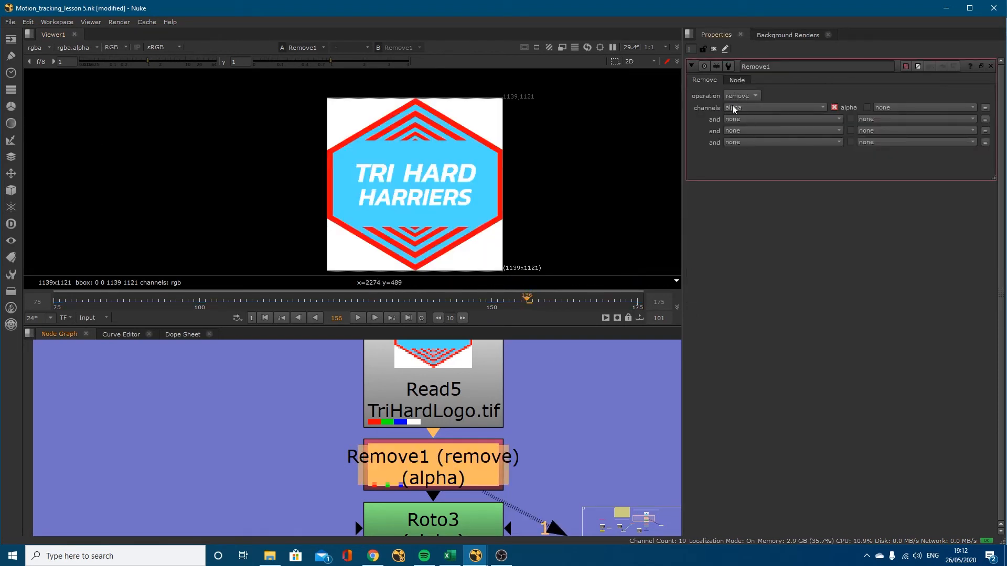
{"action": "left_click", "coordinate": [116, 46]}
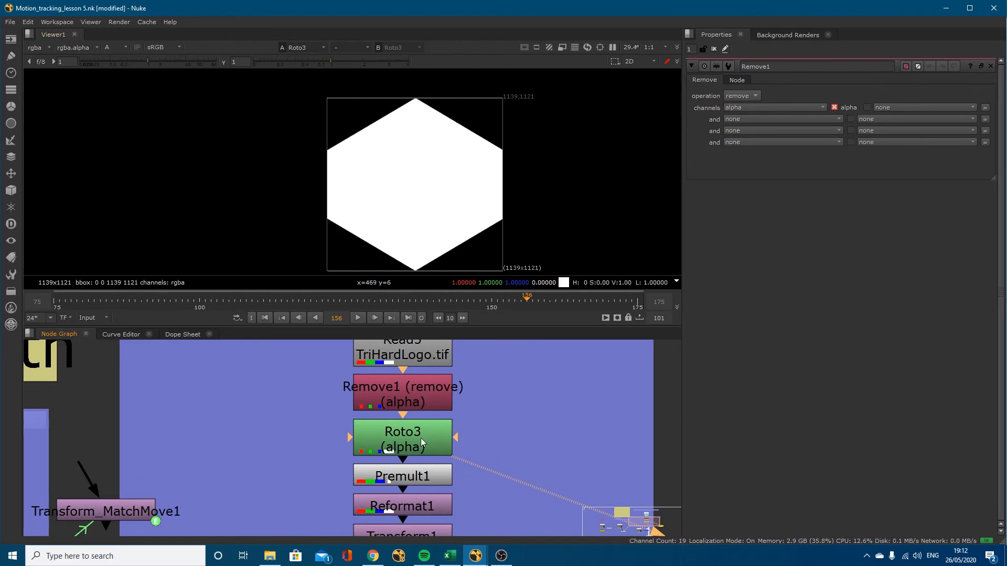
{"action": "double_click", "coordinate": [403, 439]}
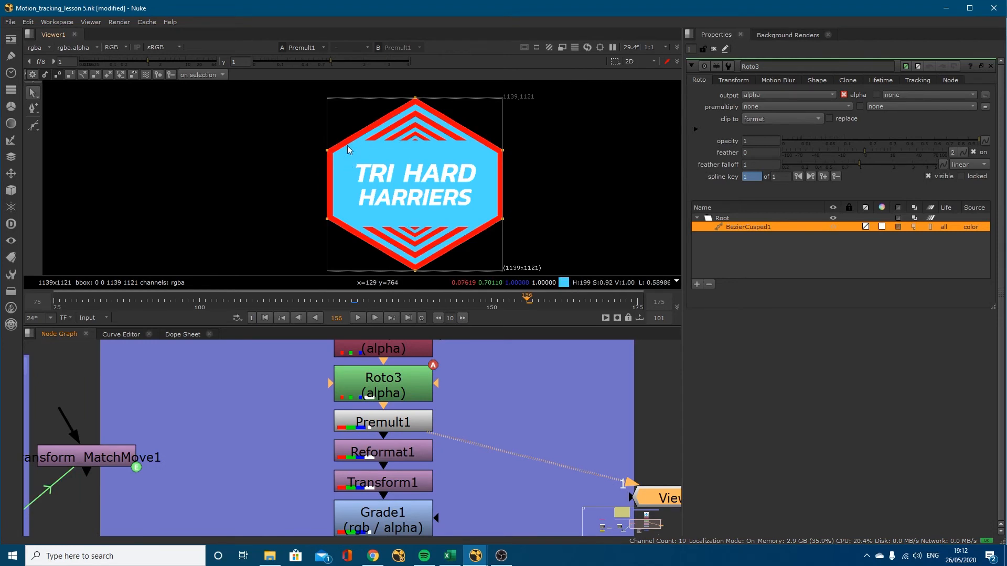
Step: View Reformat1 and Transform1, then drag the logo onto the sole in Merge2
{"action": "left_click", "coordinate": [383, 451]}
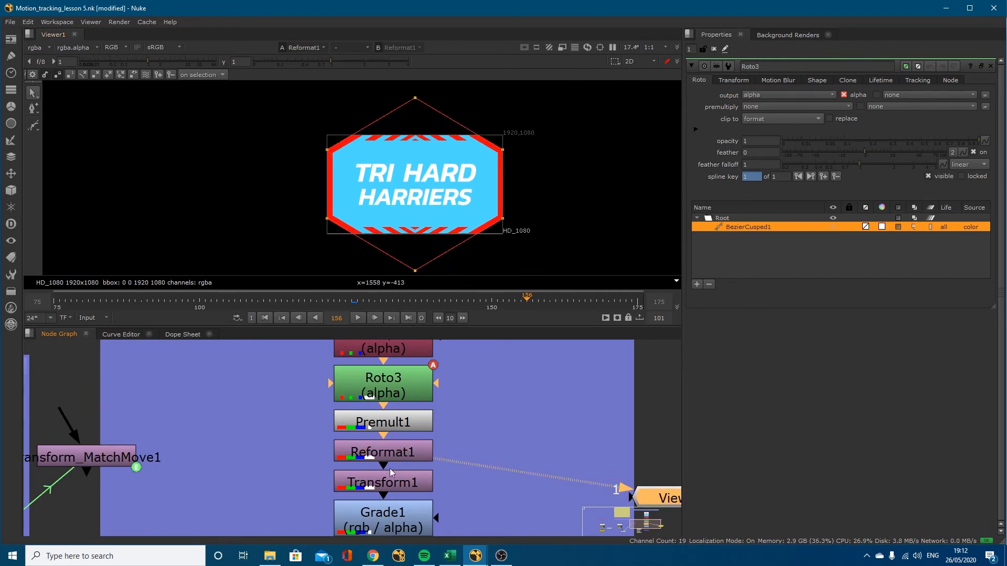
{"action": "left_click", "coordinate": [383, 482]}
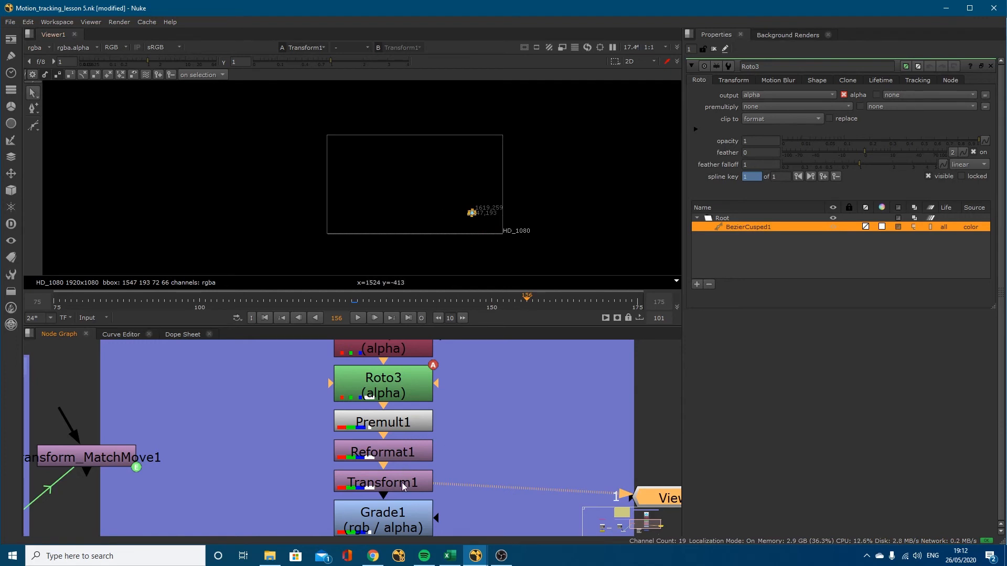
{"action": "left_click", "coordinate": [383, 482]}
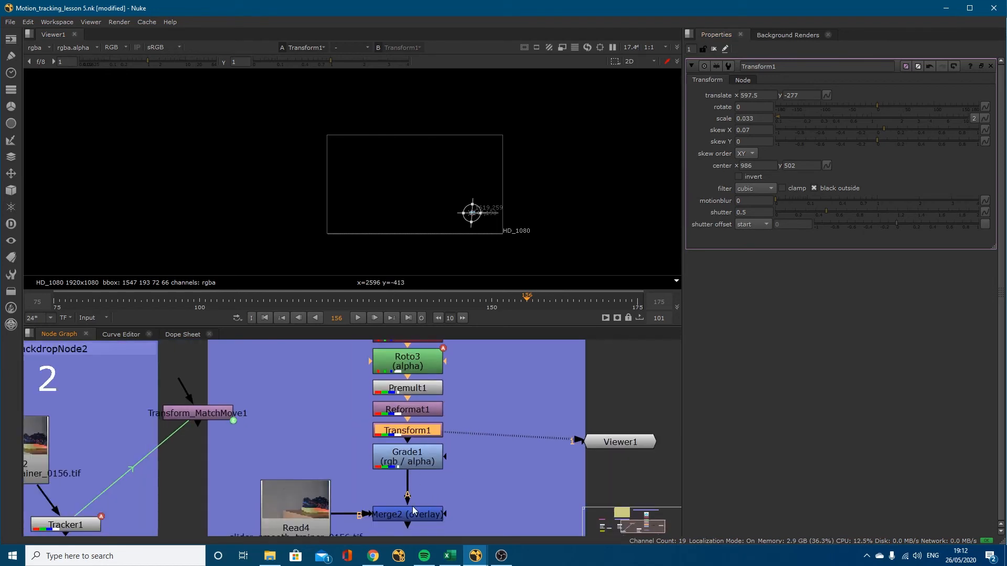
{"action": "left_click", "coordinate": [406, 514]}
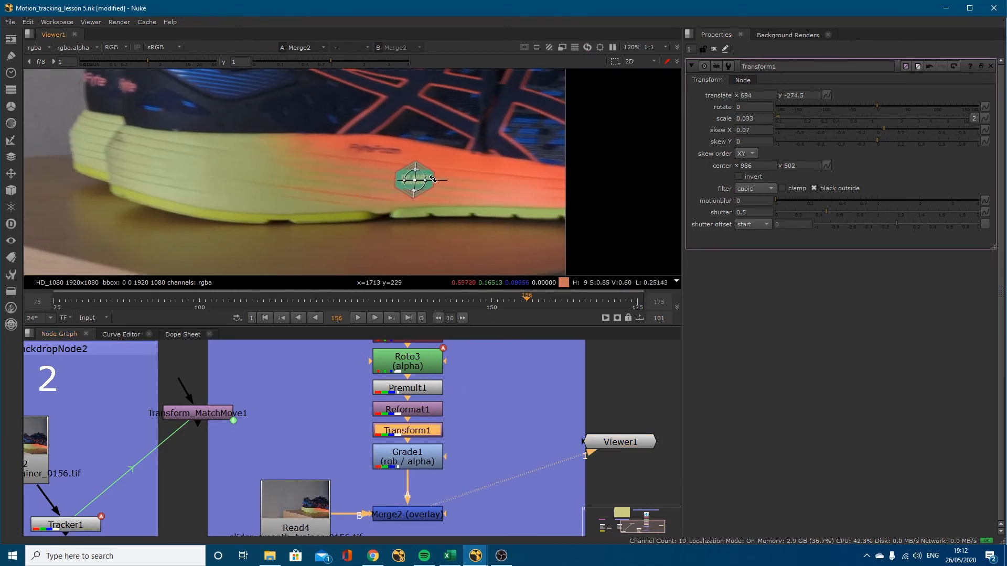
{"action": "left_click_drag", "start_coordinate": [415, 179], "coordinate": [533, 186]}
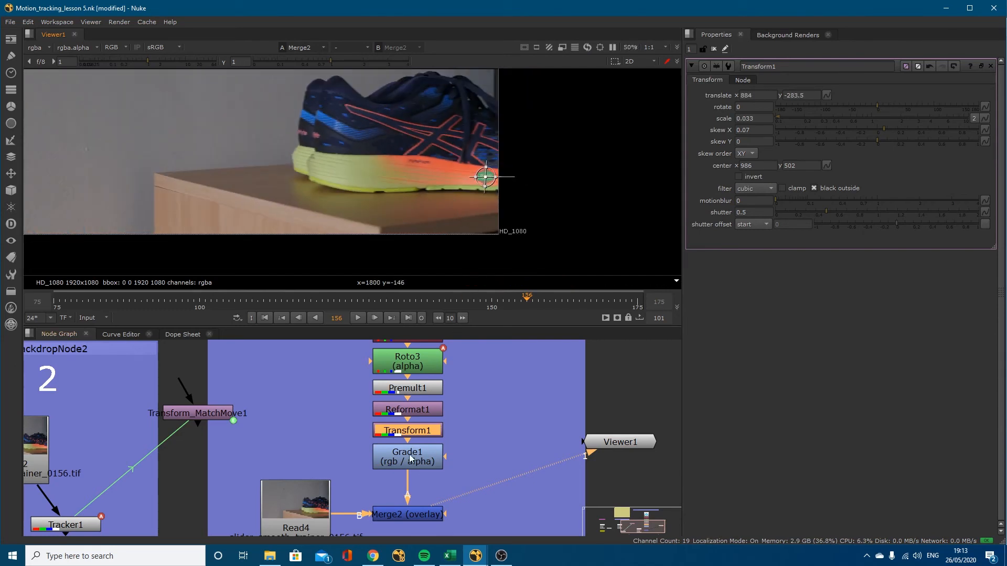
{"action": "left_click", "coordinate": [407, 455]}
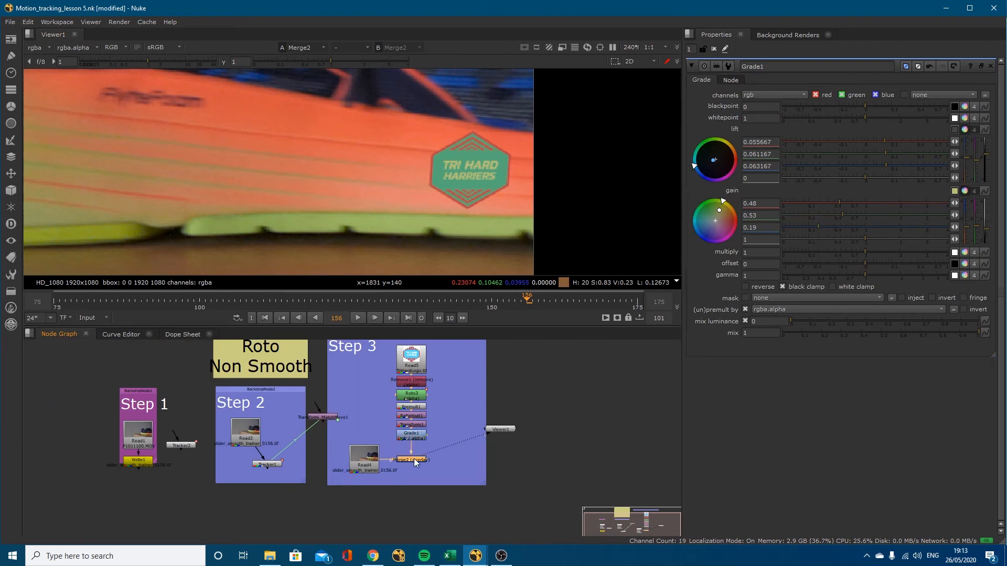
{"action": "mouse_move", "coordinate": [456, 466]}
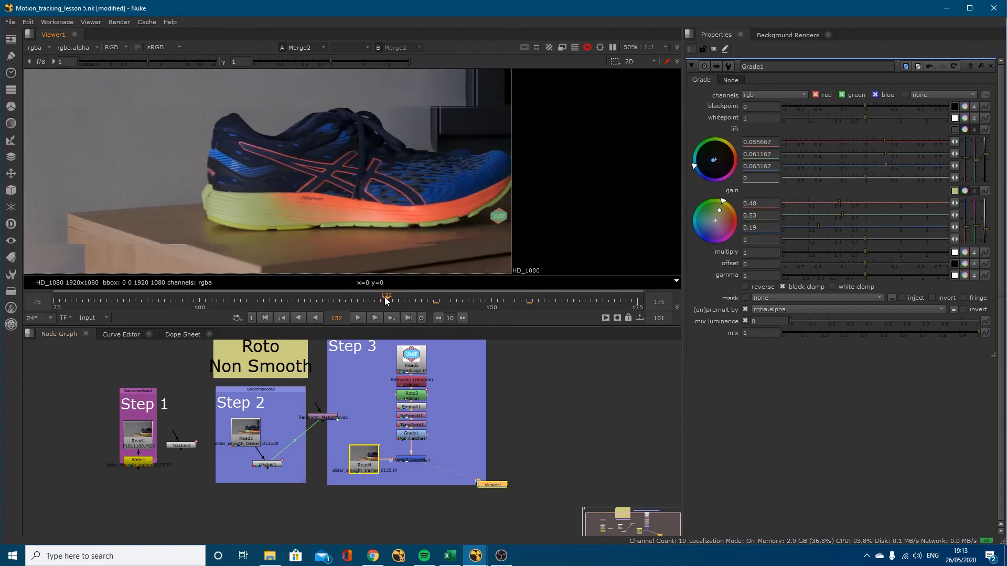
Step: Check the logo at another frame and set Tracker1's reference frame to the current frame
{"action": "left_click_drag", "start_coordinate": [385, 298], "coordinate": [304, 298]}
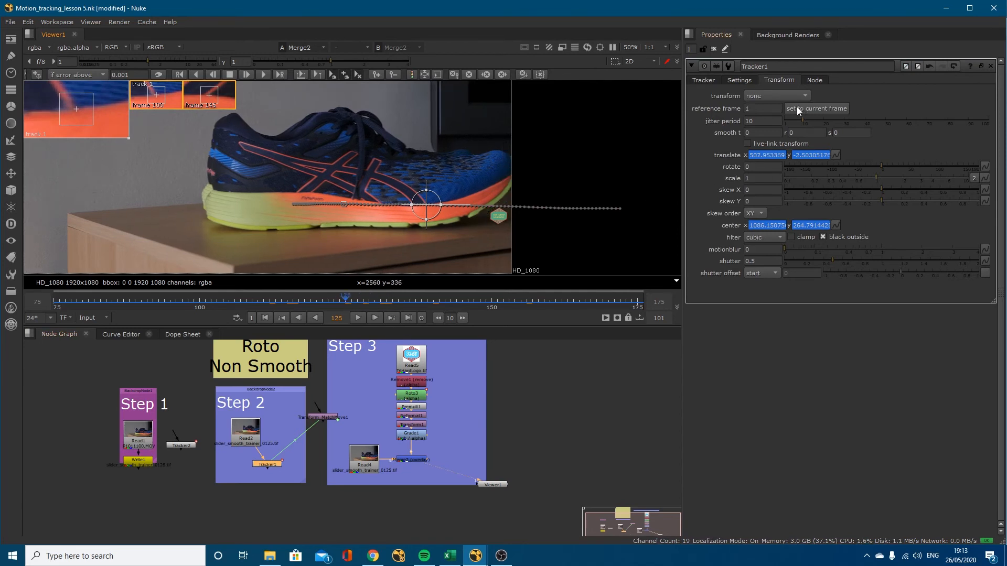
{"action": "left_click", "coordinate": [816, 108]}
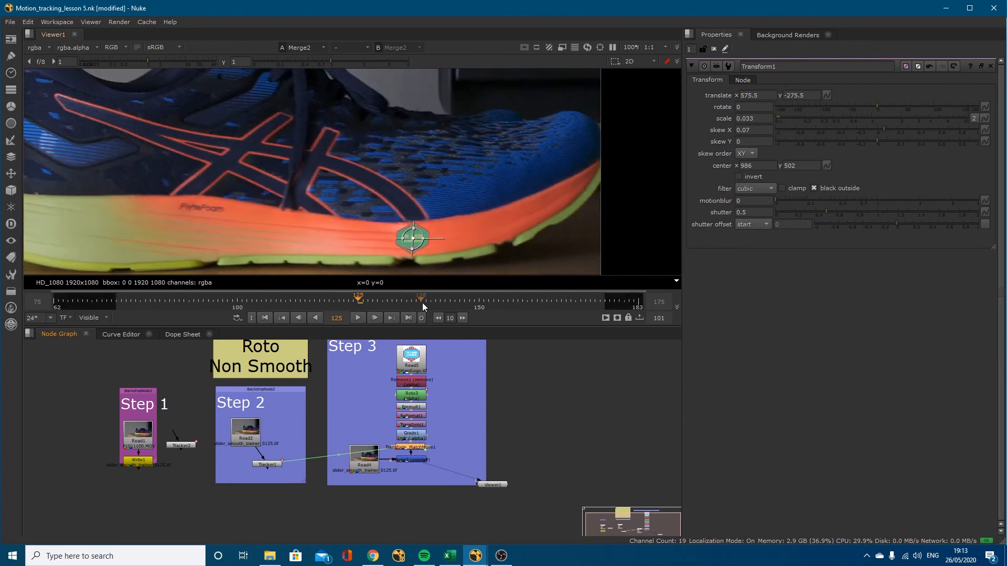
Step: Scrub back through the shot to check the hexagon logo stays on the orange sole
{"action": "left_click_drag", "start_coordinate": [357, 297], "coordinate": [255, 297]}
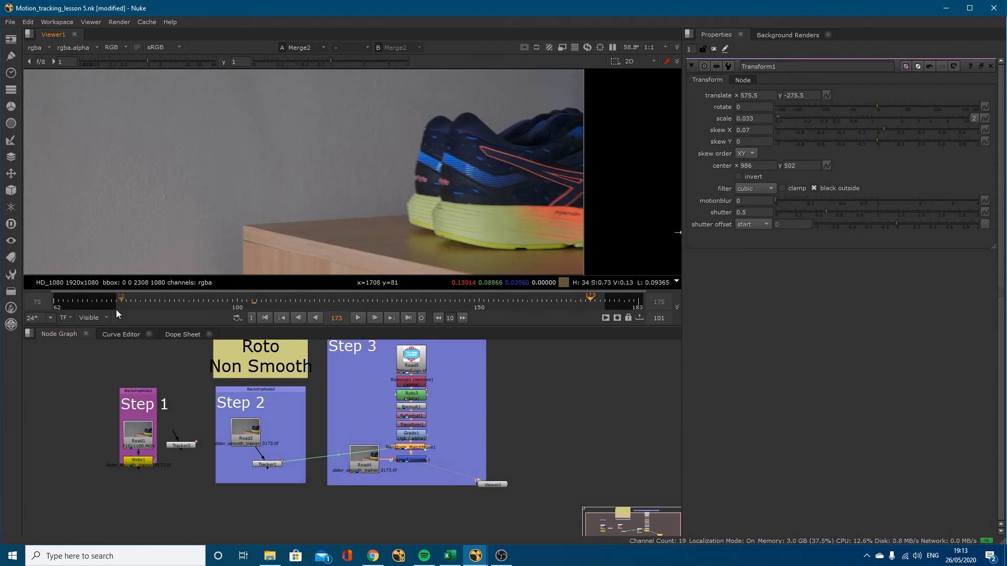
{"action": "left_click", "coordinate": [90, 317]}
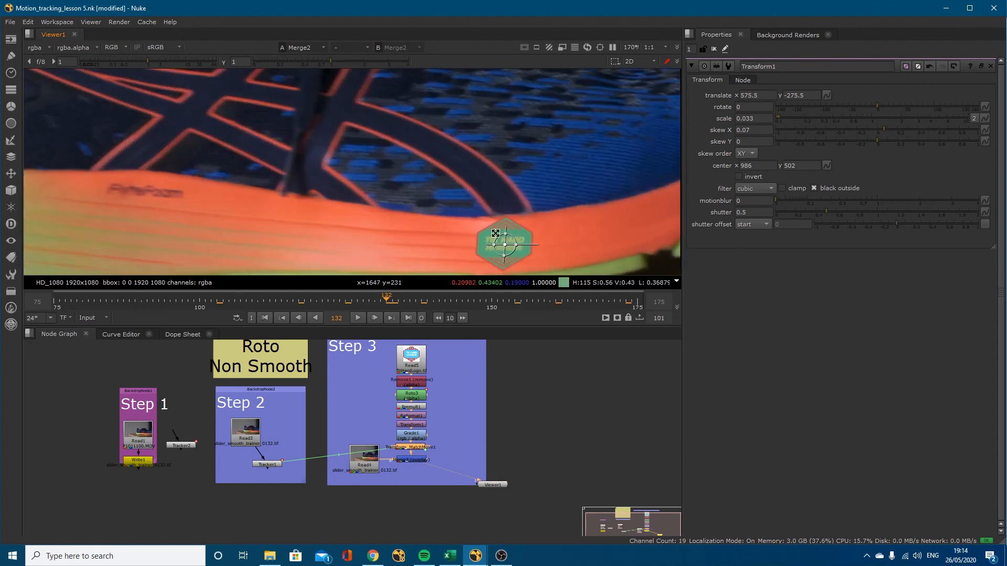
{"action": "mouse_move", "coordinate": [532, 215]}
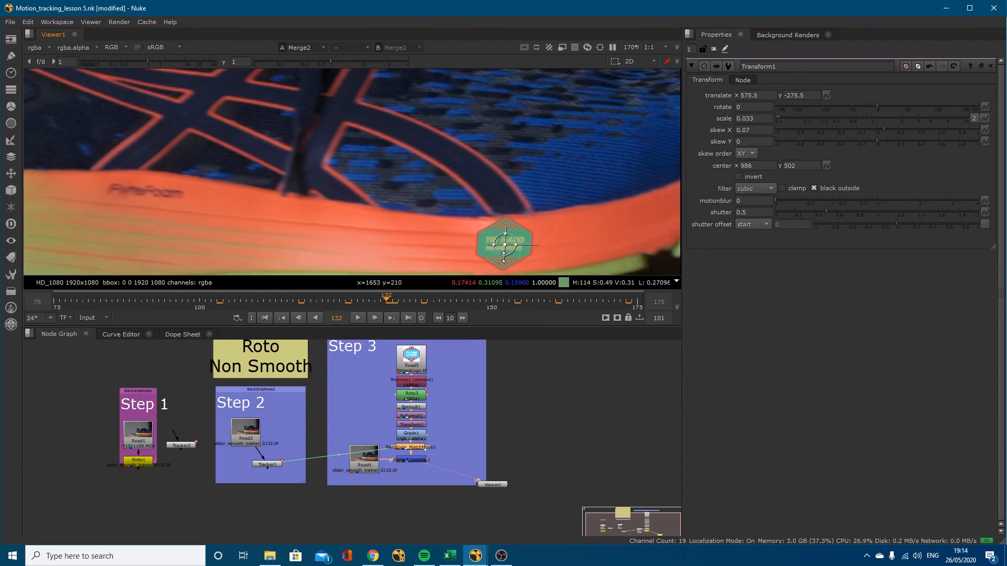
{"action": "mouse_move", "coordinate": [461, 203]}
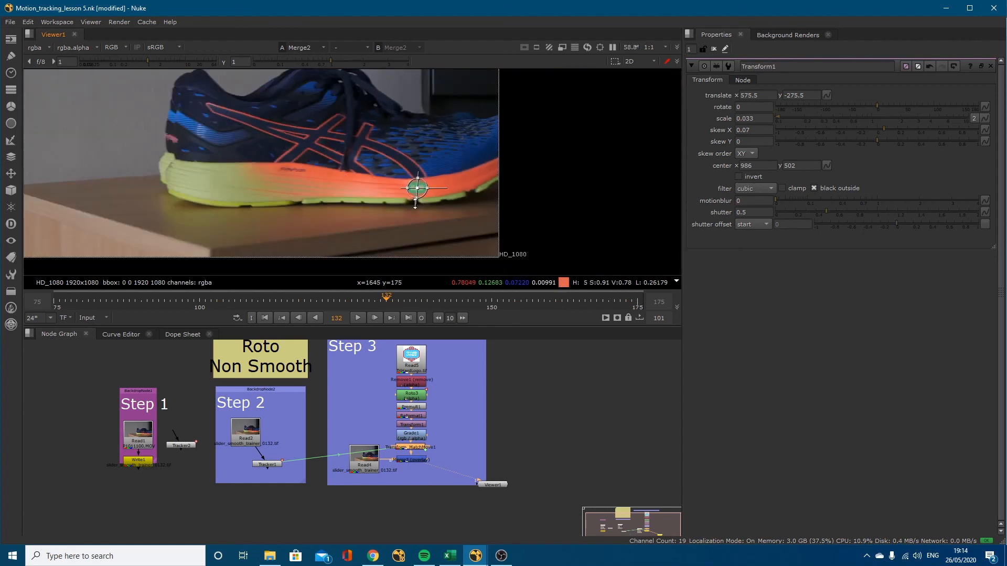
{"action": "mouse_move", "coordinate": [321, 156]}
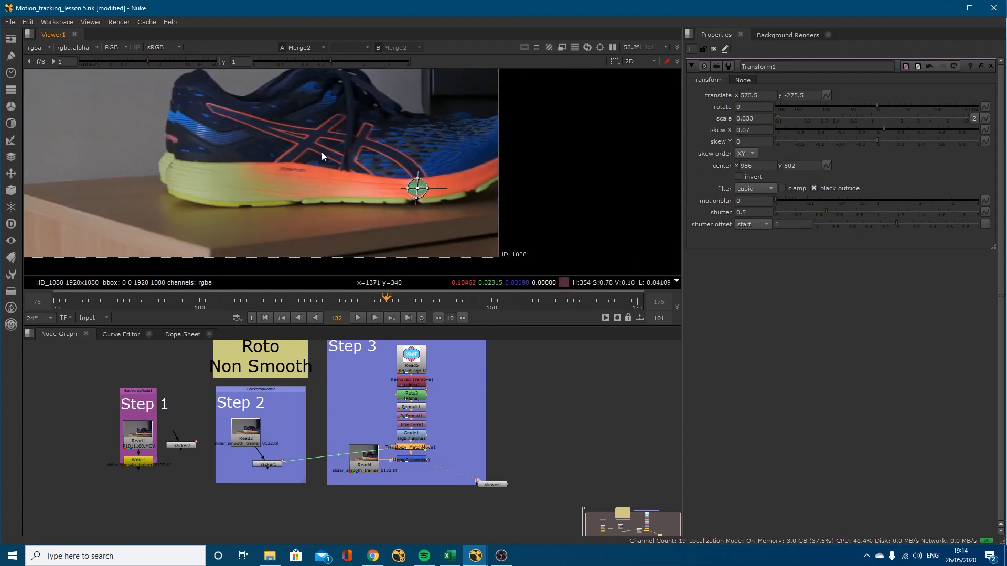